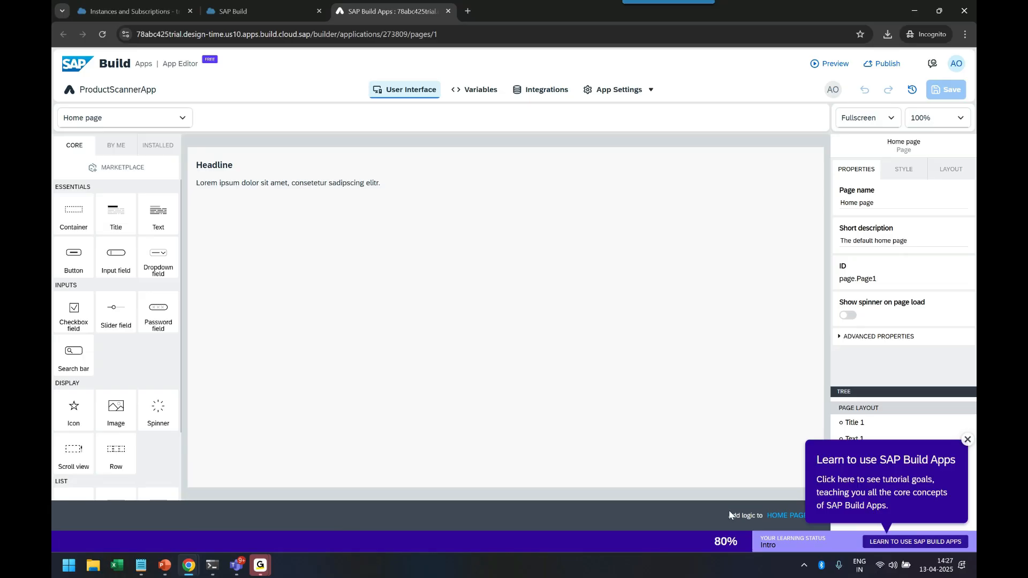
# Change the home page headline to read 'Welcome to NutriExpert App'.
pyautogui.click(967, 439)
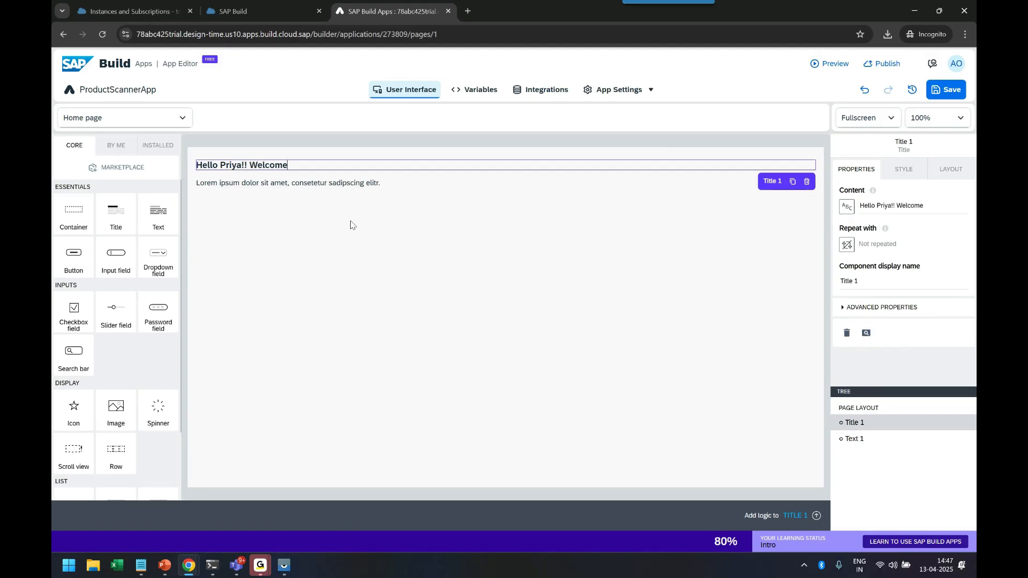
pyautogui.write('to')
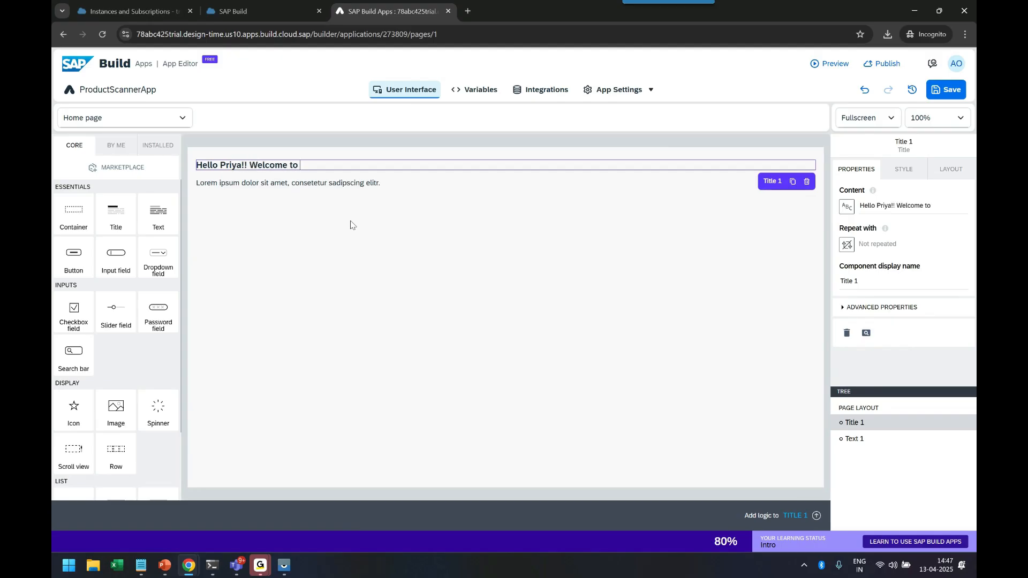
pyautogui.write('Nu')
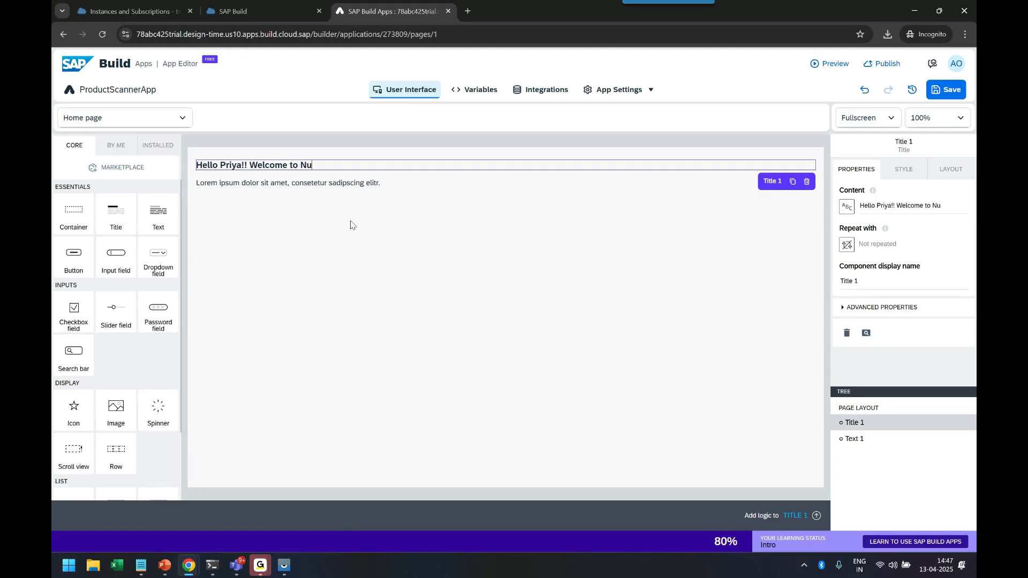
pyautogui.write('triExpert App')
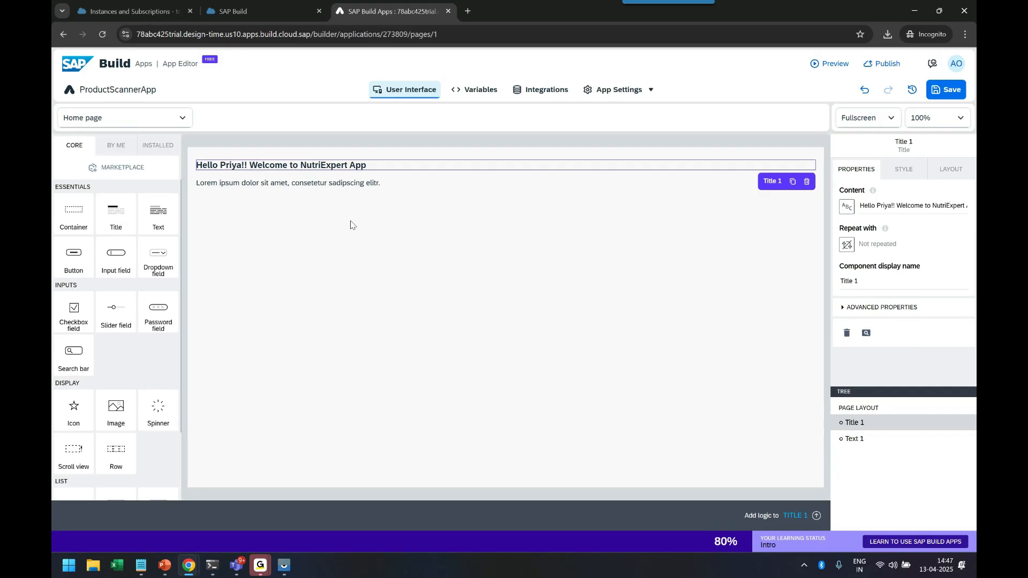
pyautogui.click(288, 183)
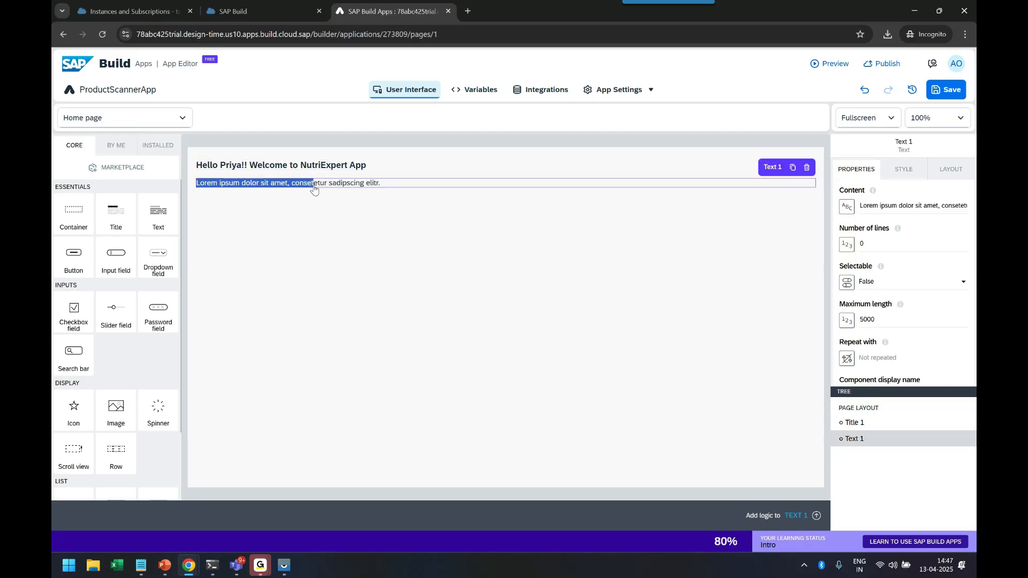
# Replace Lorem ipsum with 'Please click the scan button to scan the barcode of the product'.
pyautogui.write('Please')
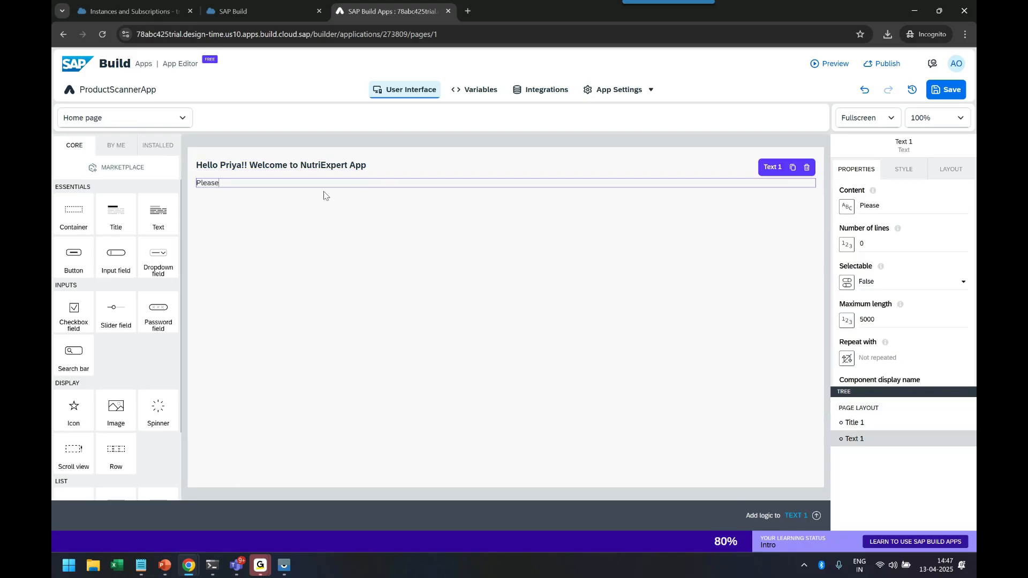
pyautogui.write('click the s')
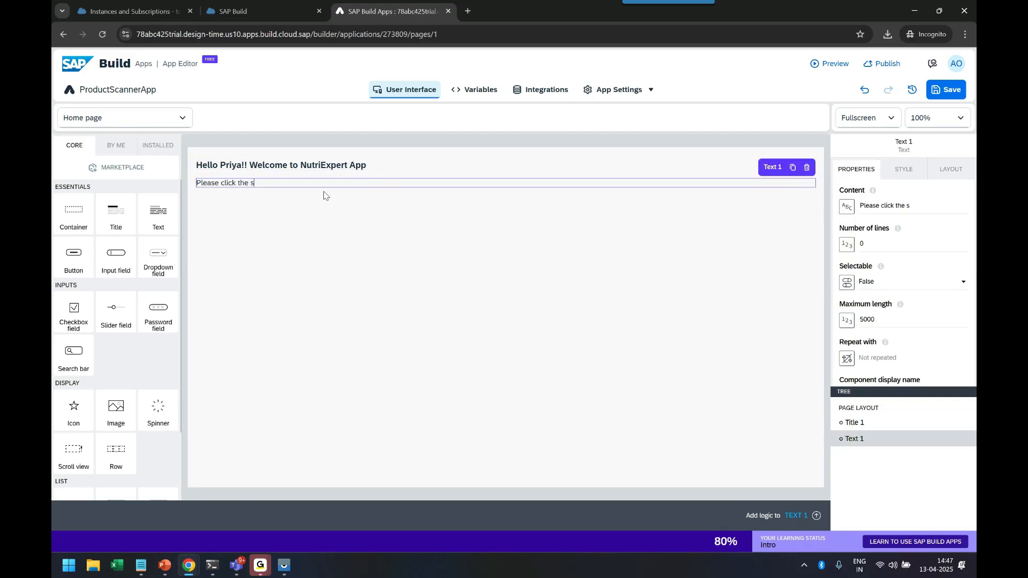
pyautogui.write('can bu')
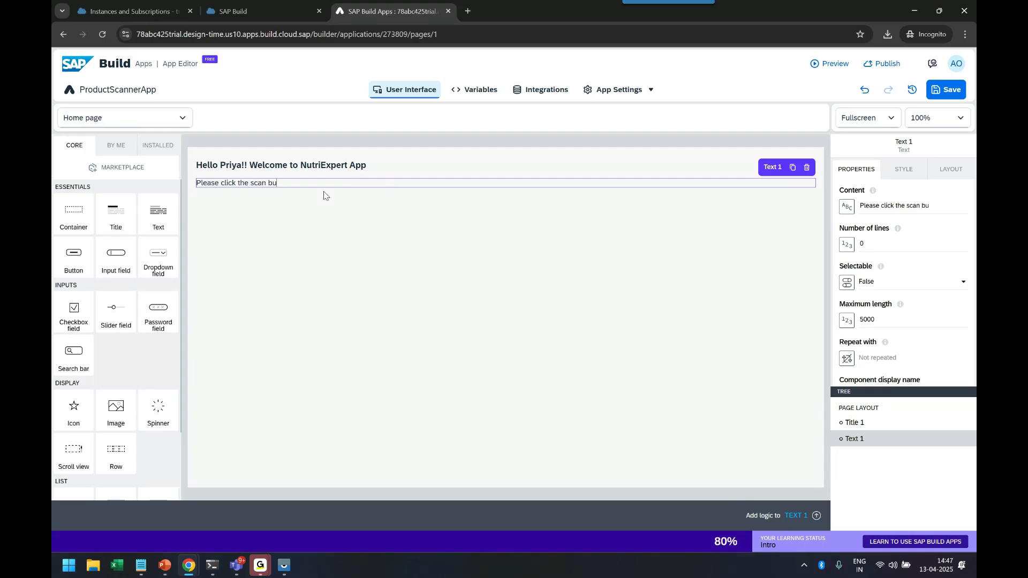
pyautogui.write('tton to scan t')
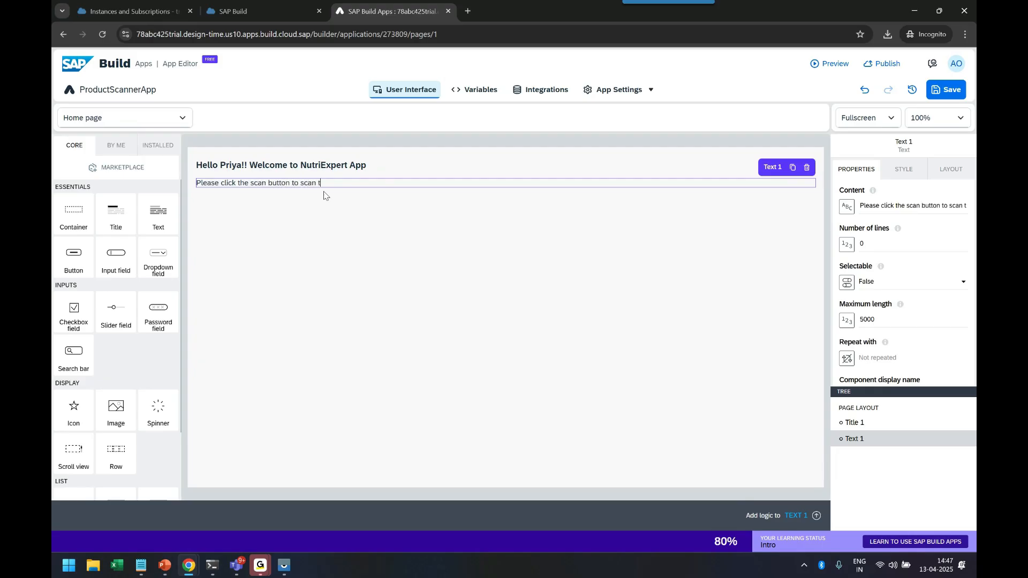
pyautogui.write('he barcode of')
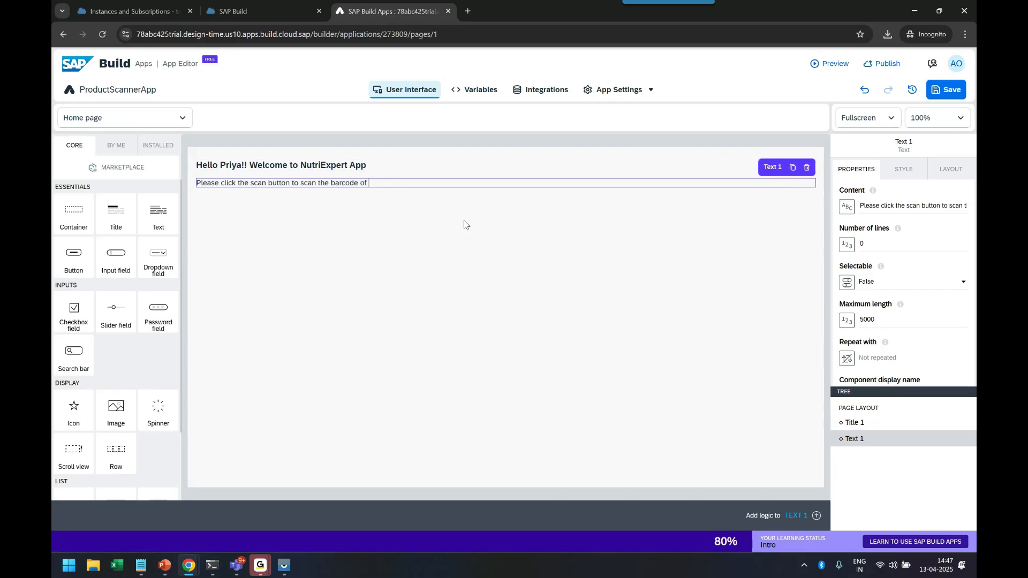
pyautogui.write('the product in your store1')
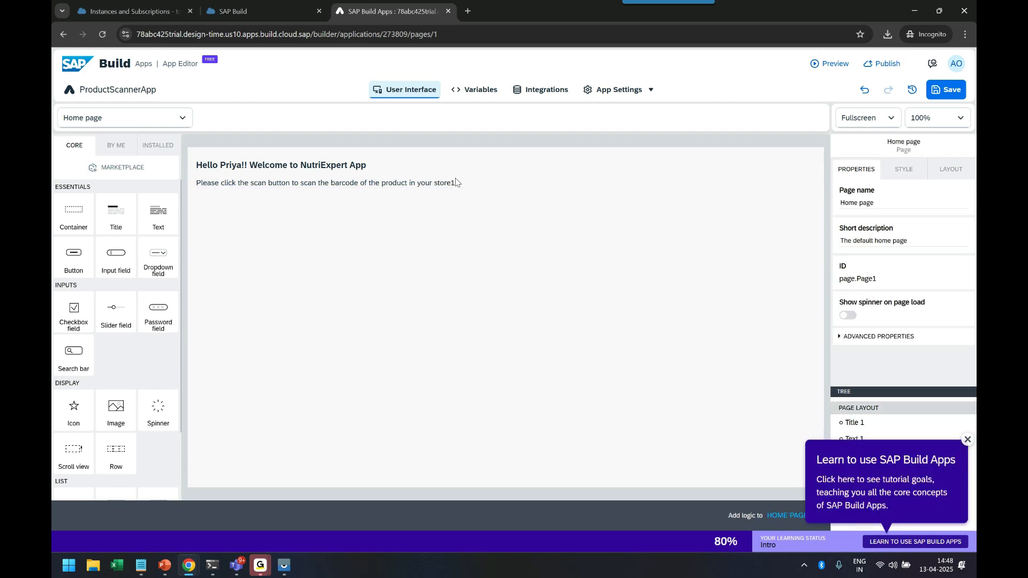
pyautogui.click(325, 182)
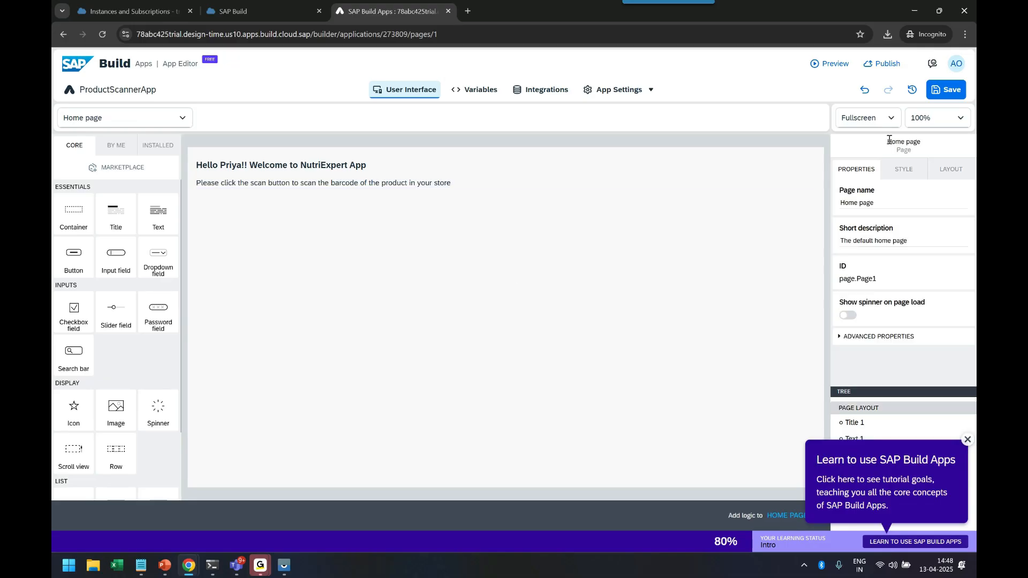
pyautogui.click(866, 117)
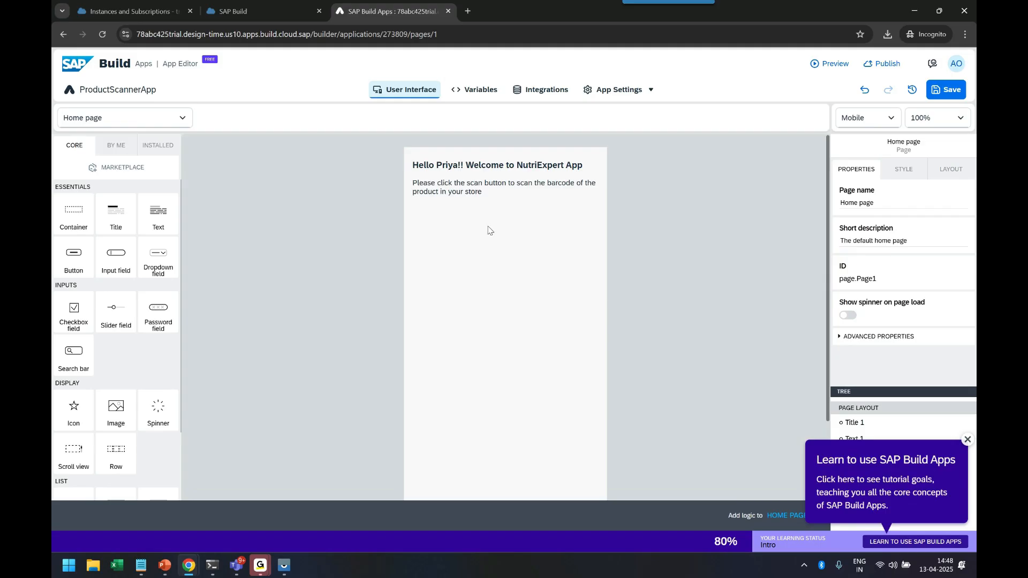
pyautogui.moveTo(116, 209)
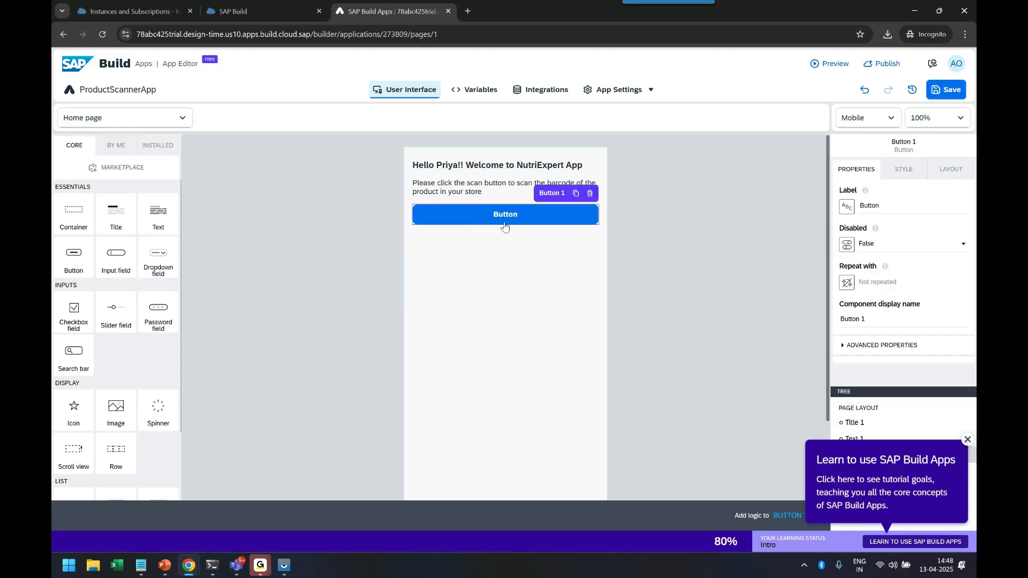
# Set the new button's Label property to 'Scan'.
pyautogui.click(885, 205)
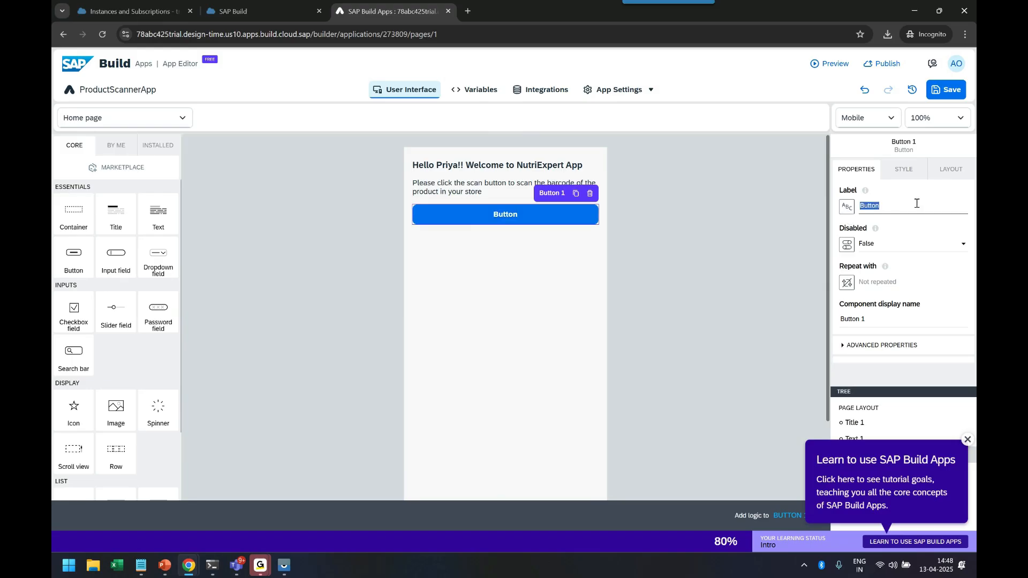
pyautogui.write('Scan')
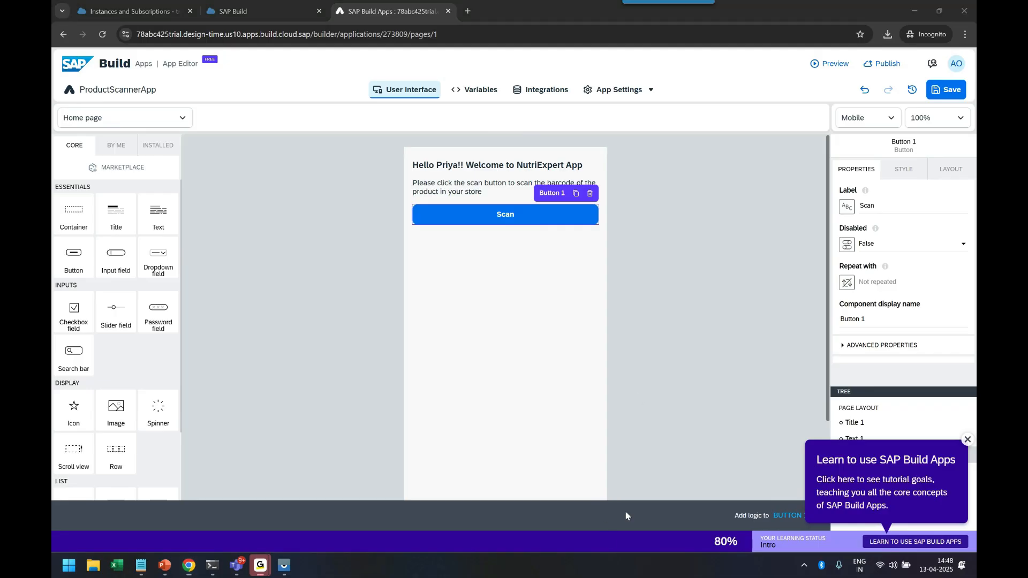
pyautogui.moveTo(224, 536)
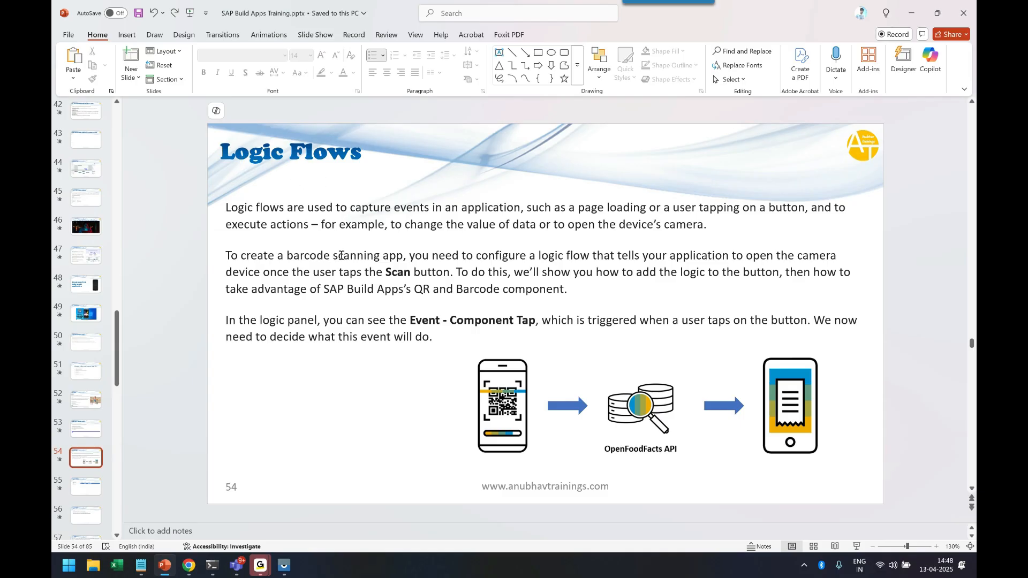
pyautogui.moveTo(561, 311)
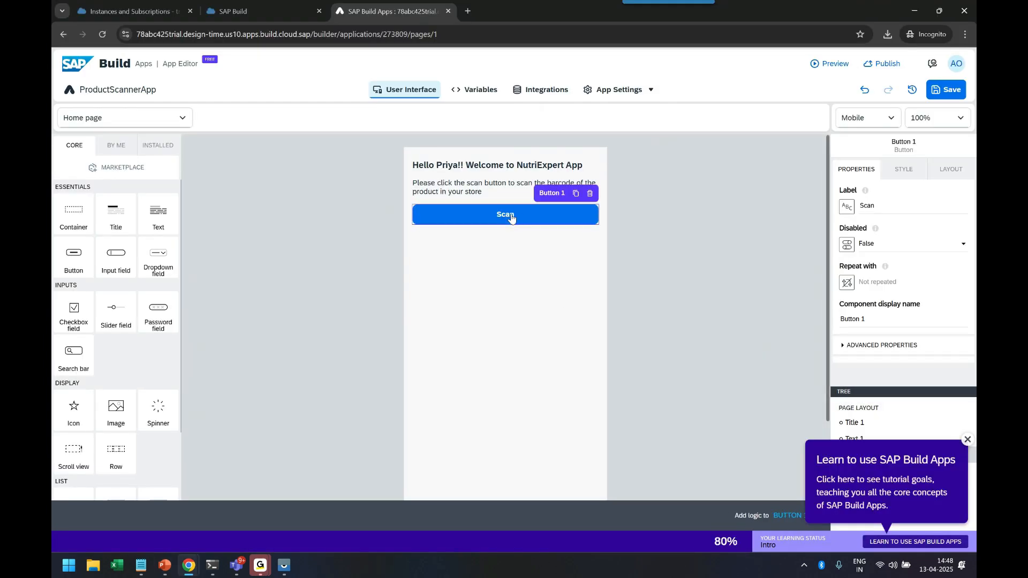
pyautogui.moveTo(752, 523)
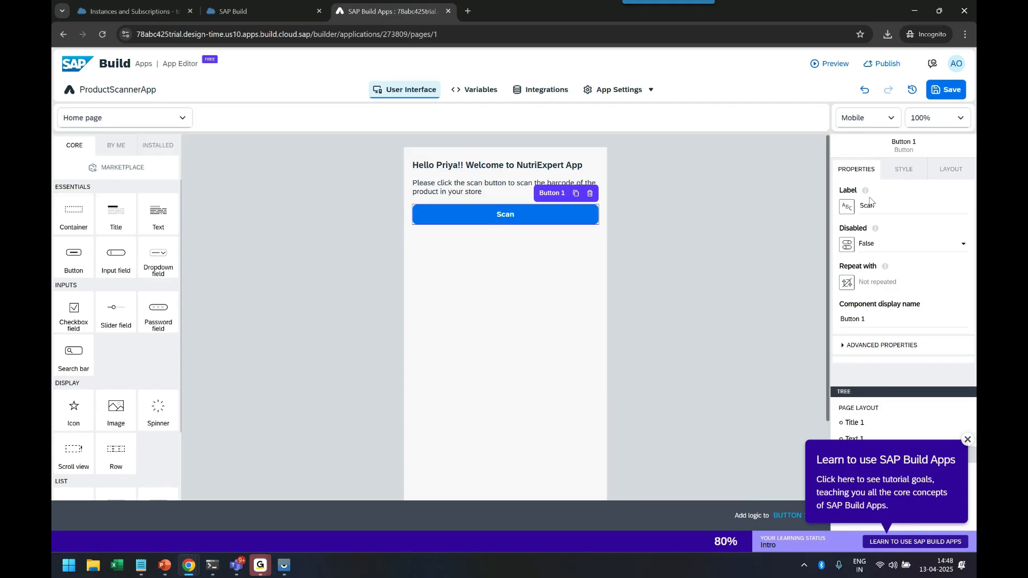
pyautogui.moveTo(872, 201)
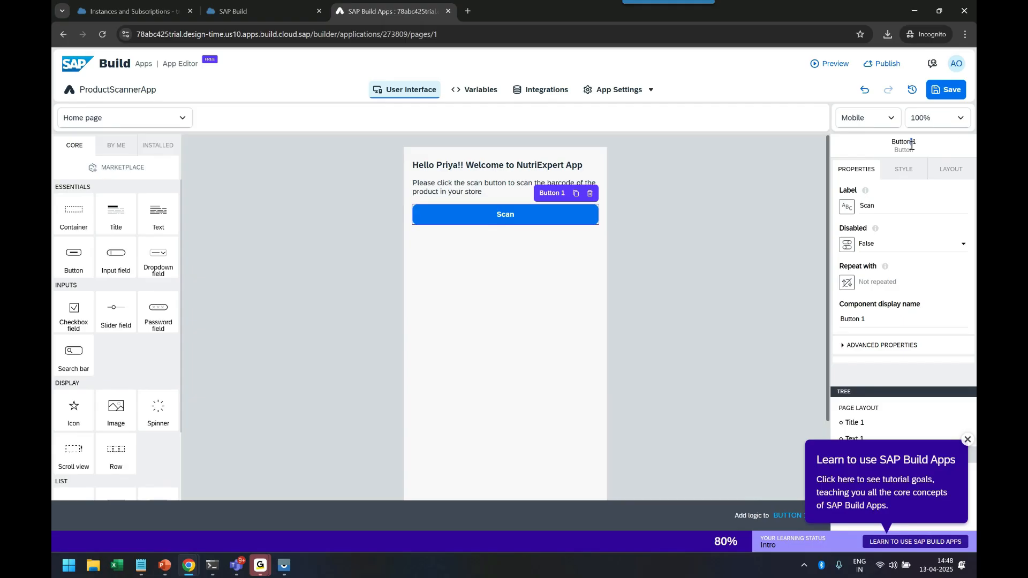
# Set Button 1's component display name to BtnScan and open its logic canvas.
pyautogui.click(911, 205)
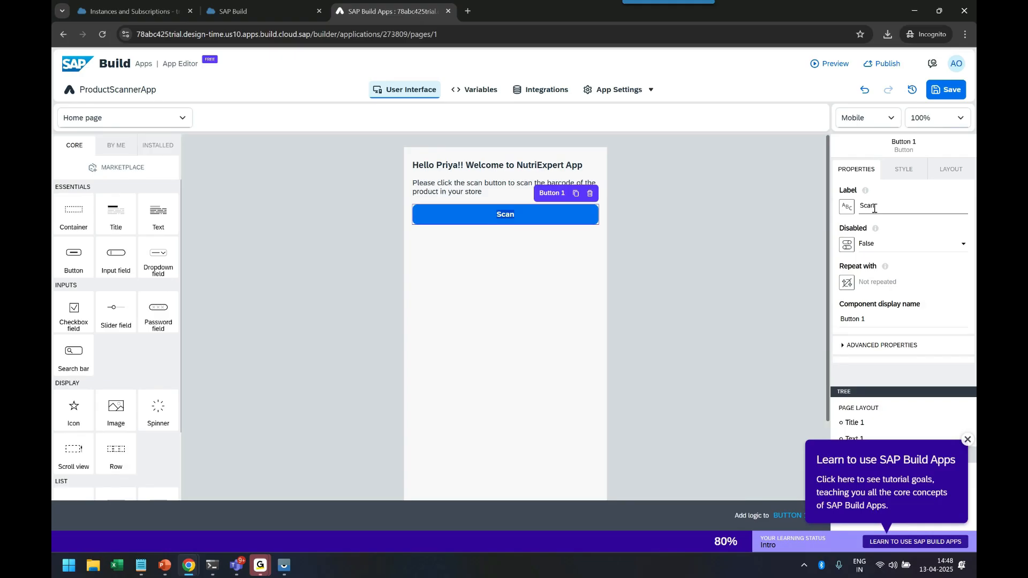
pyautogui.click(853, 319)
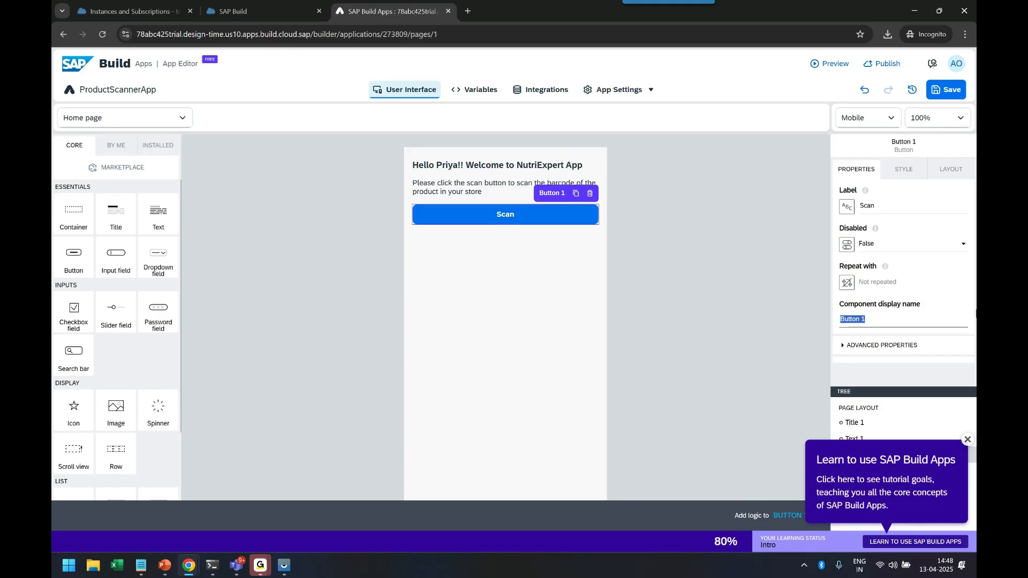
pyautogui.write('Bt')
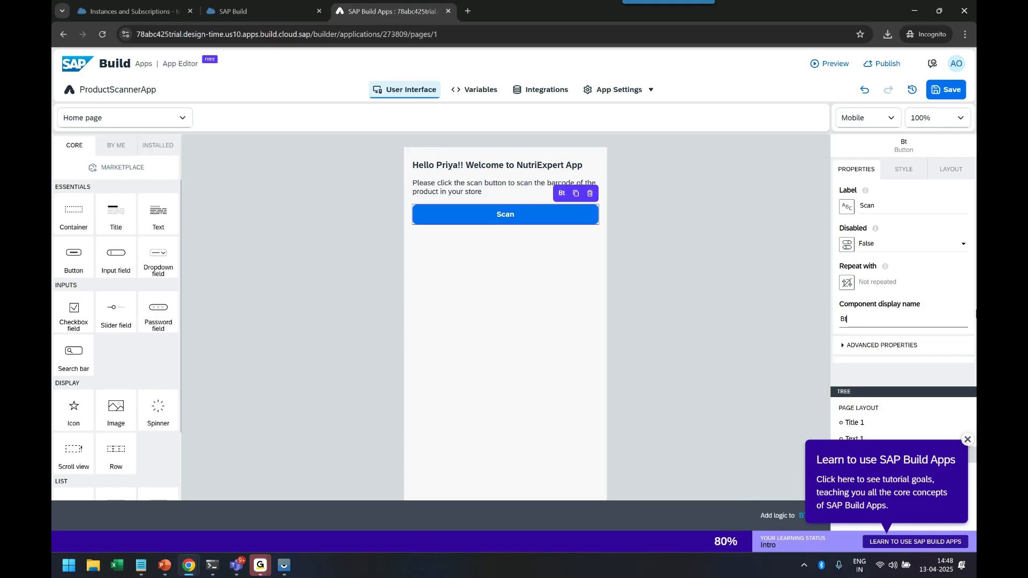
pyautogui.write('BtnScan')
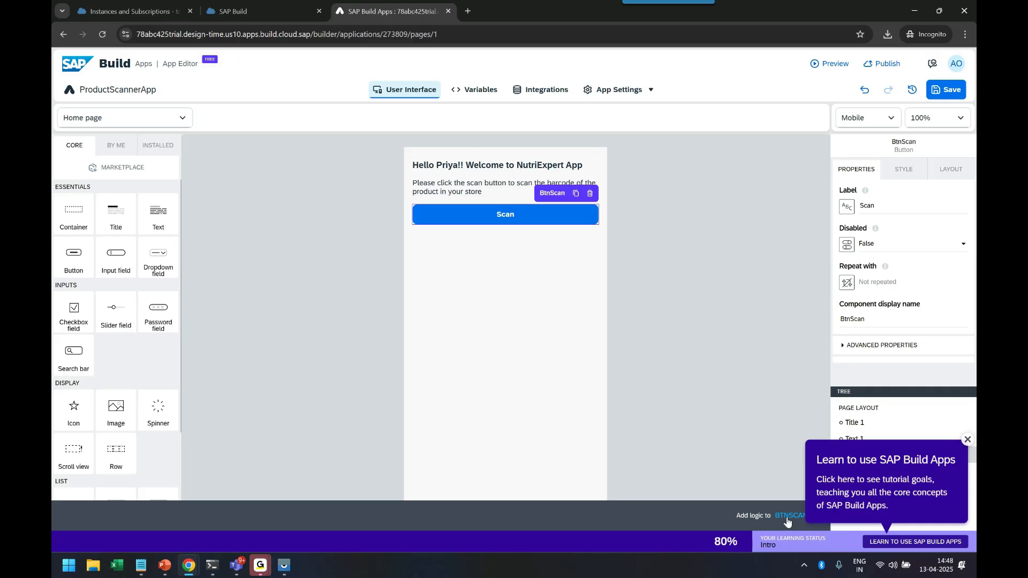
pyautogui.click(790, 516)
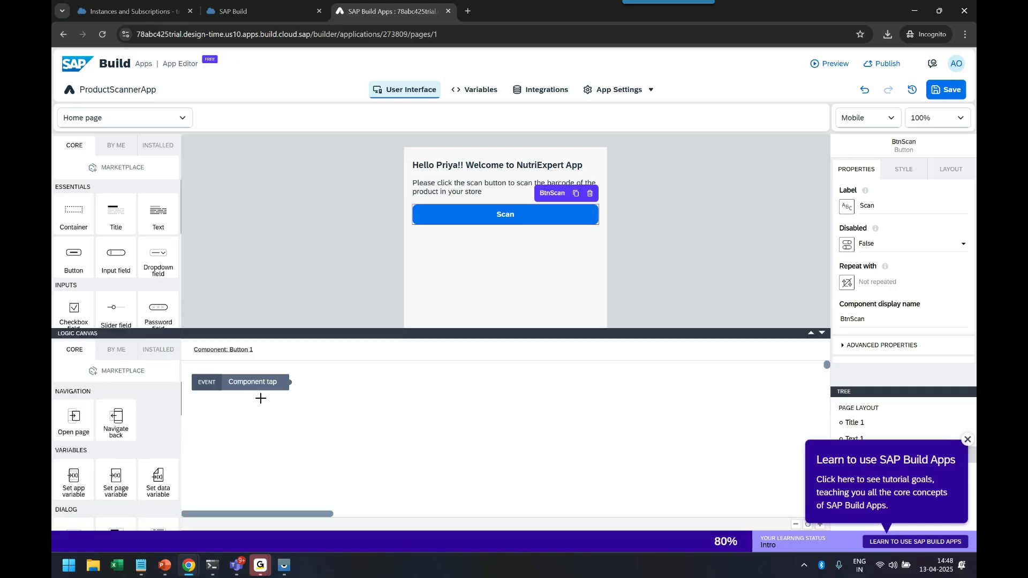
pyautogui.moveTo(264, 403)
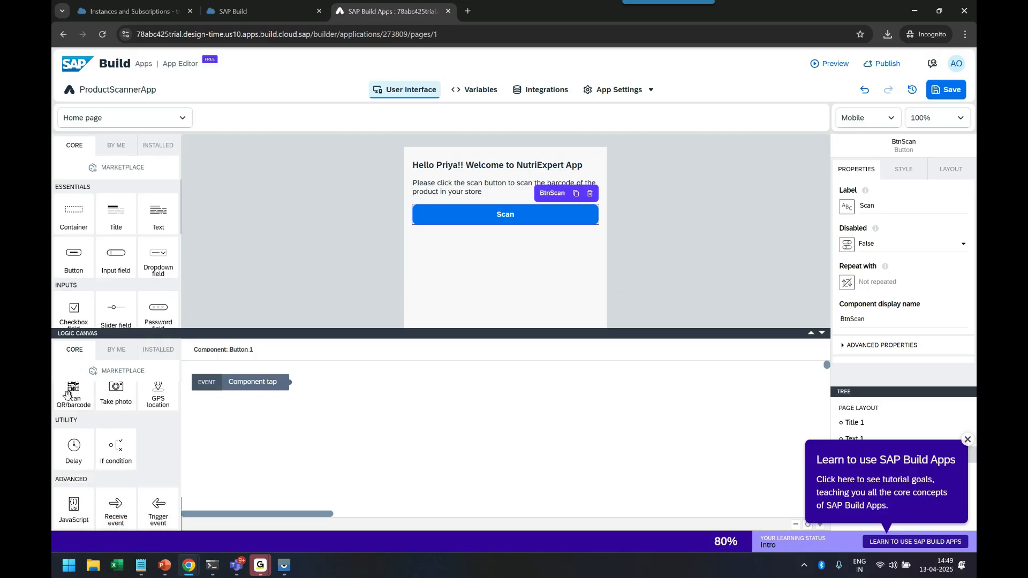
# Add a Scan QR/barcode step from Device and wire the Component tap event to it.
pyautogui.scroll(-3)
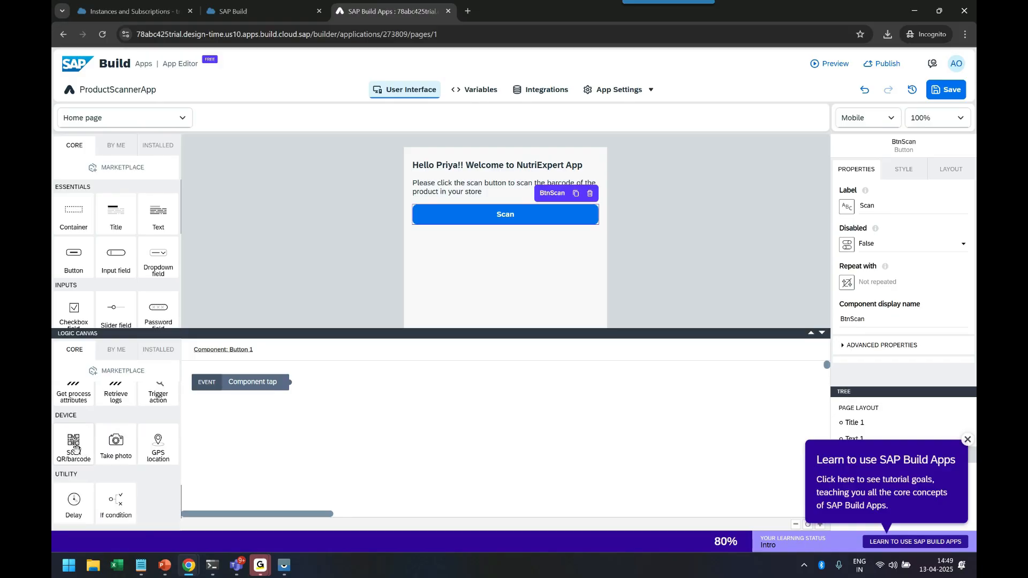
pyautogui.moveTo(73, 443); pyautogui.dragTo(374, 403)
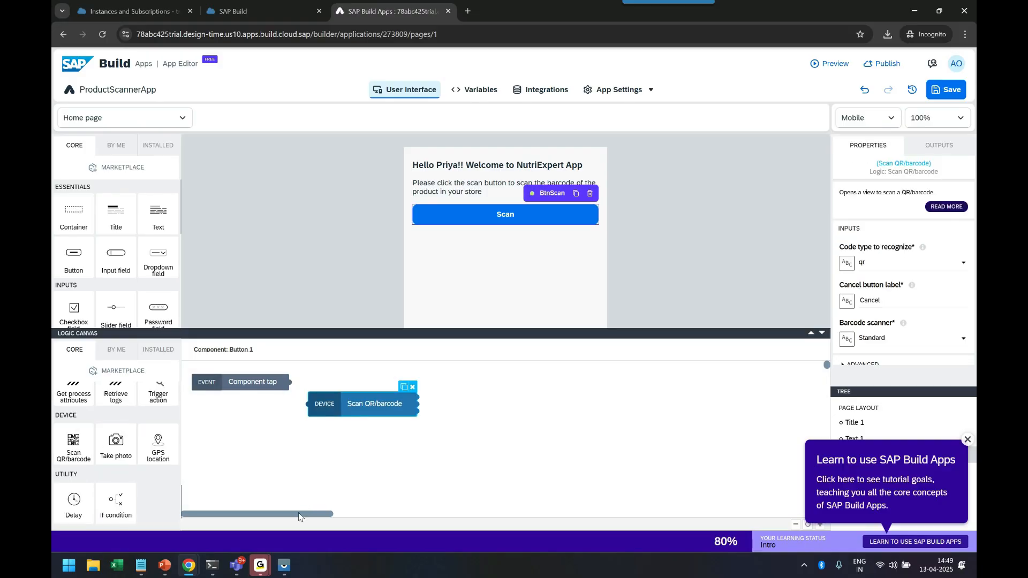
pyautogui.click(252, 381)
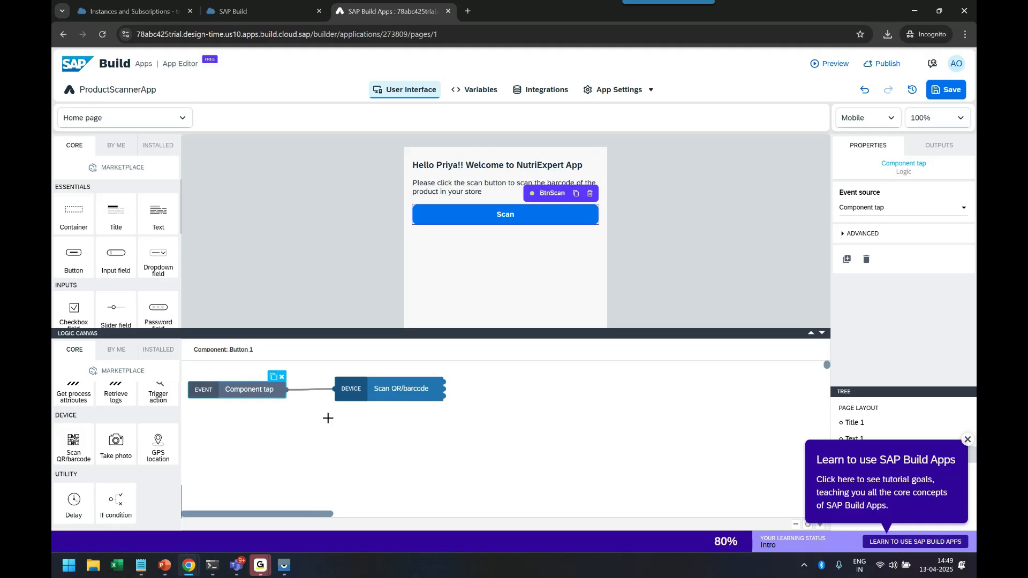
pyautogui.moveTo(304, 427)
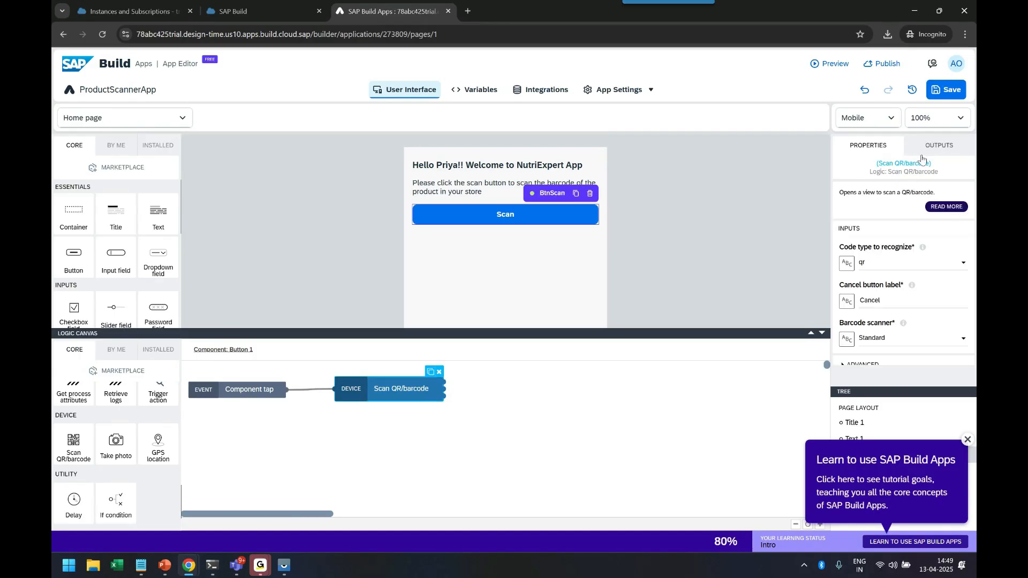
# Review the Scan QR/barcode outputs for scanned content and error codes, then open the marketplace.
pyautogui.click(938, 145)
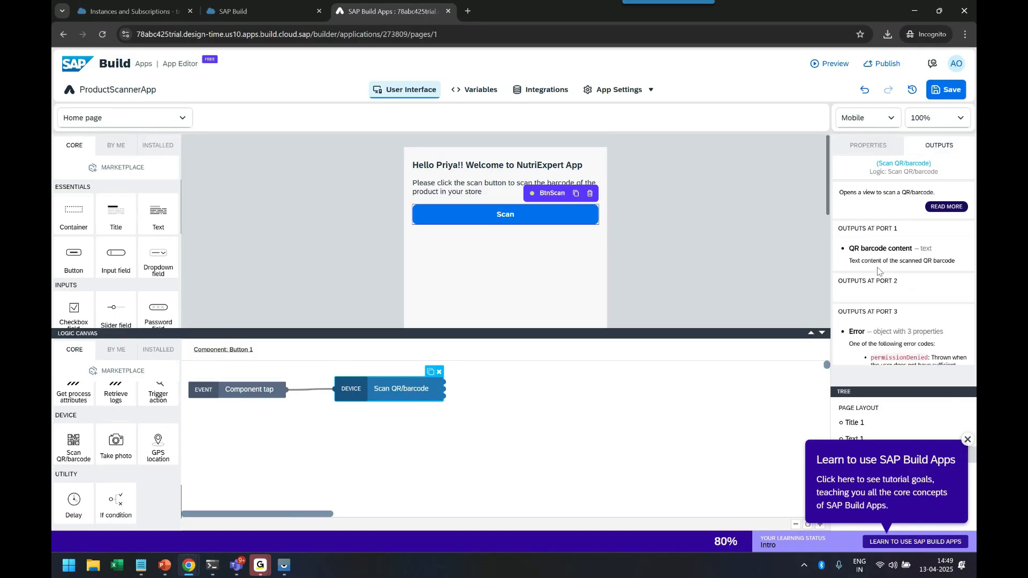
pyautogui.moveTo(833, 233)
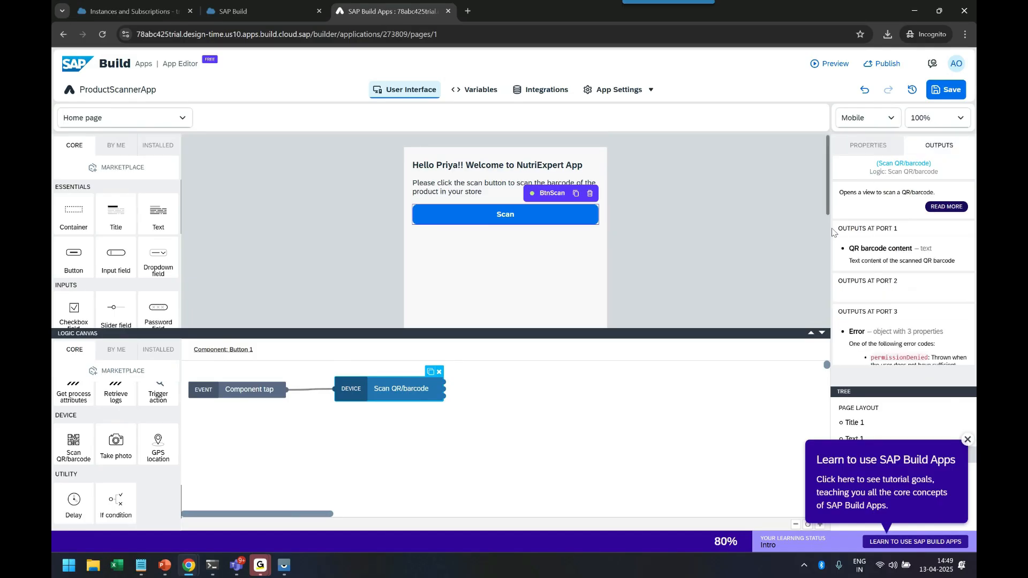
pyautogui.moveTo(485, 374)
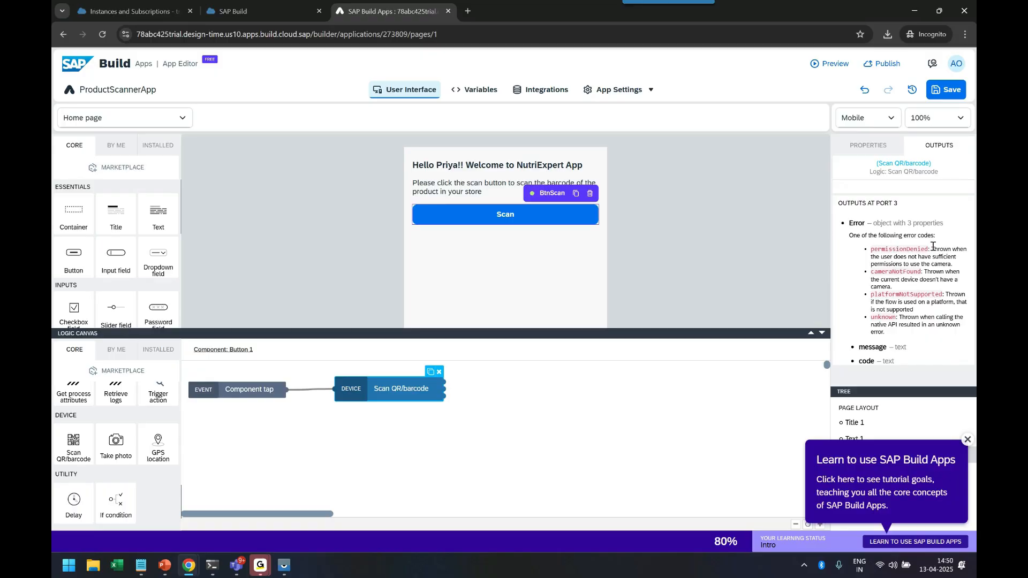
pyautogui.moveTo(917, 274)
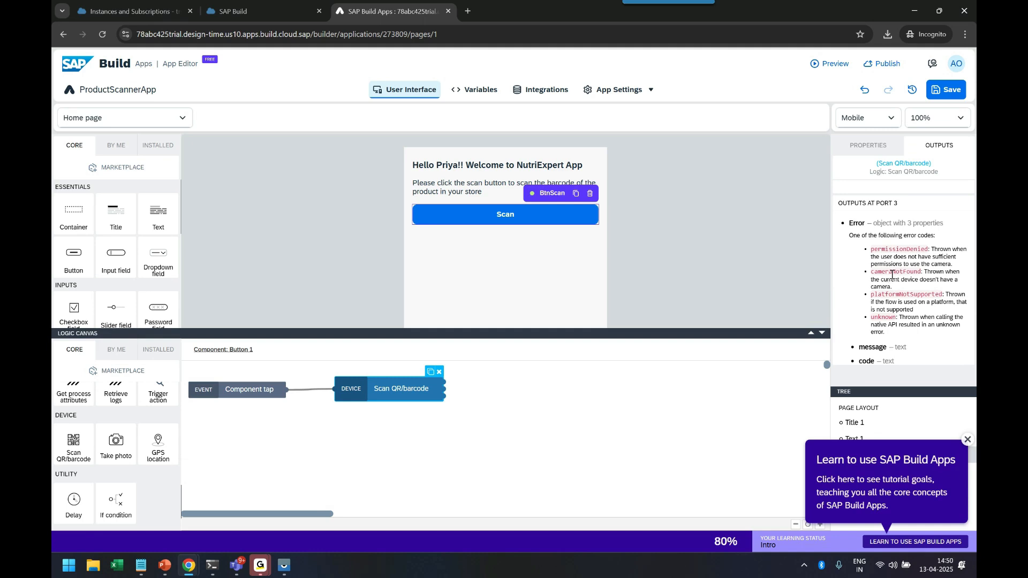
pyautogui.moveTo(892, 296)
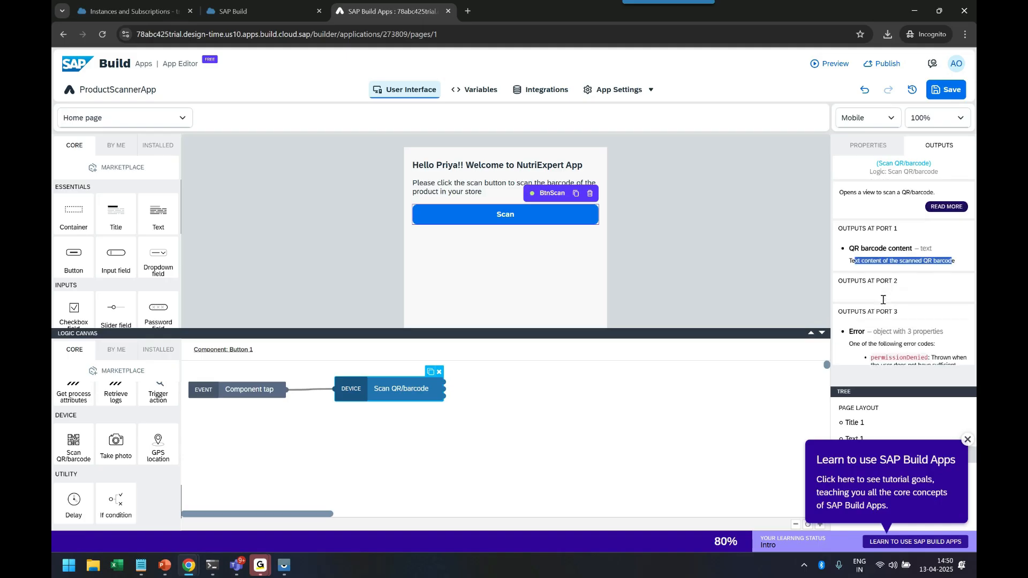
pyautogui.moveTo(612, 394)
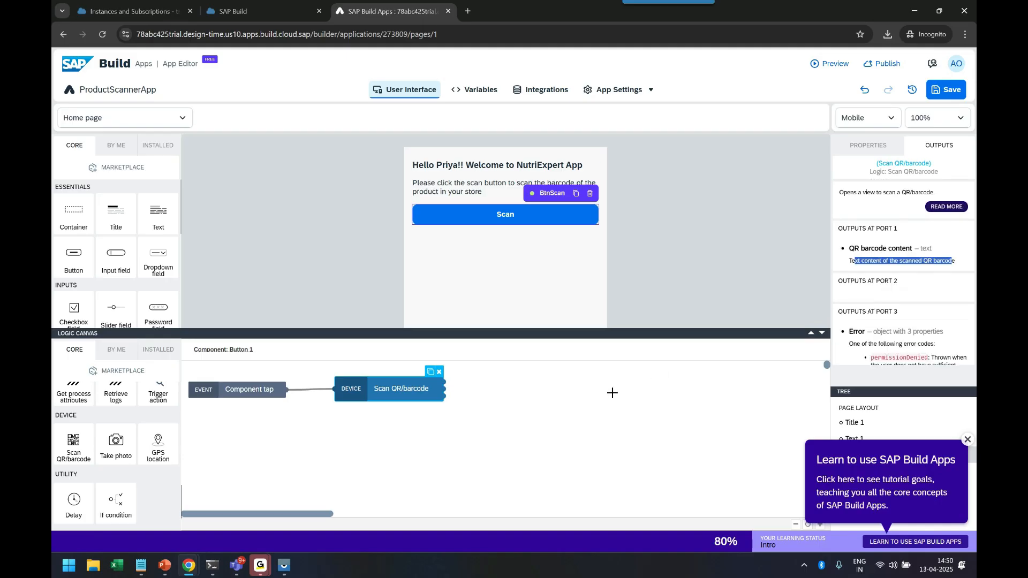
pyautogui.click(612, 392)
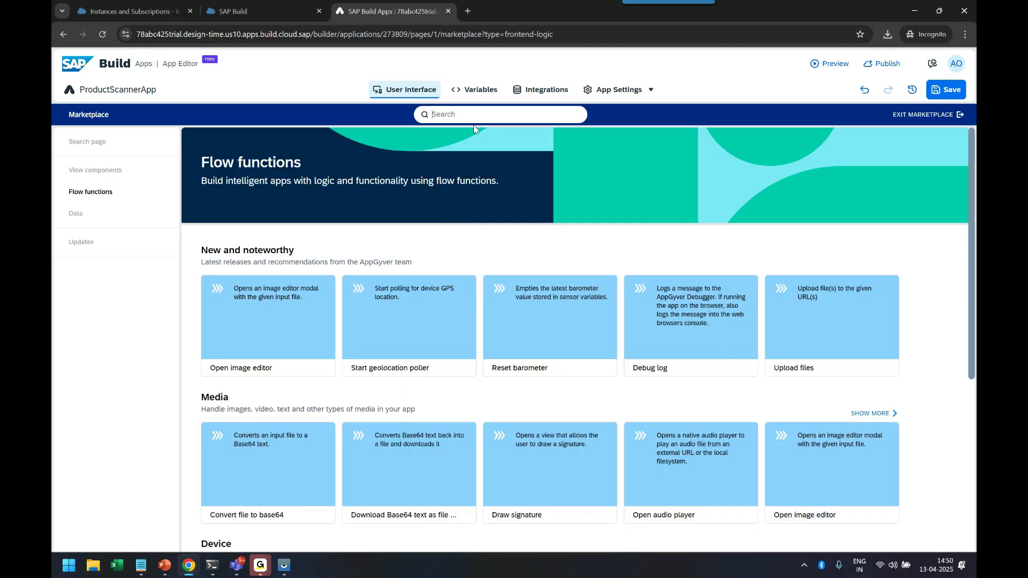
# Search the marketplace for 'log' and open the Debug log flow function.
pyautogui.write('log')
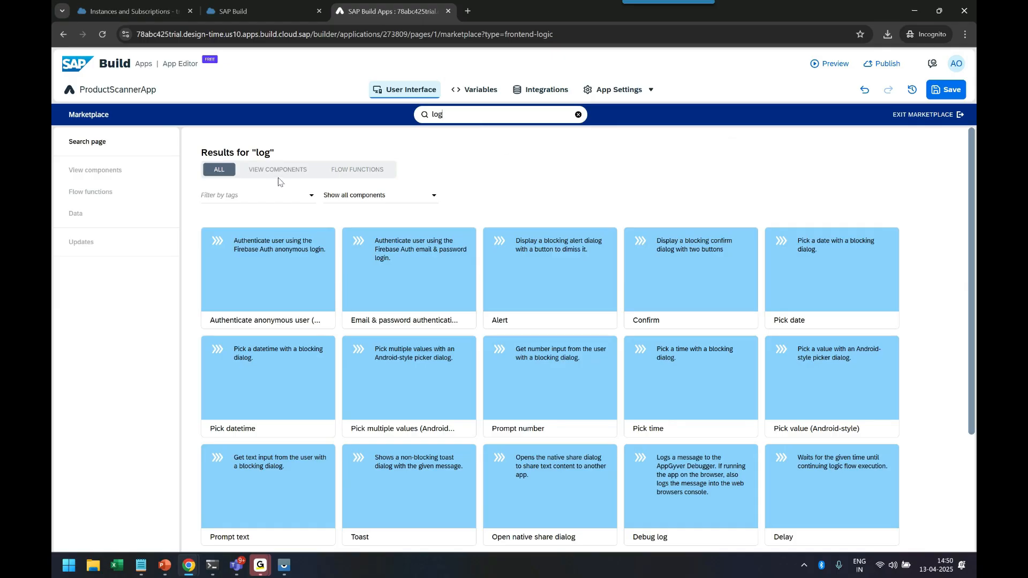
pyautogui.moveTo(525, 173)
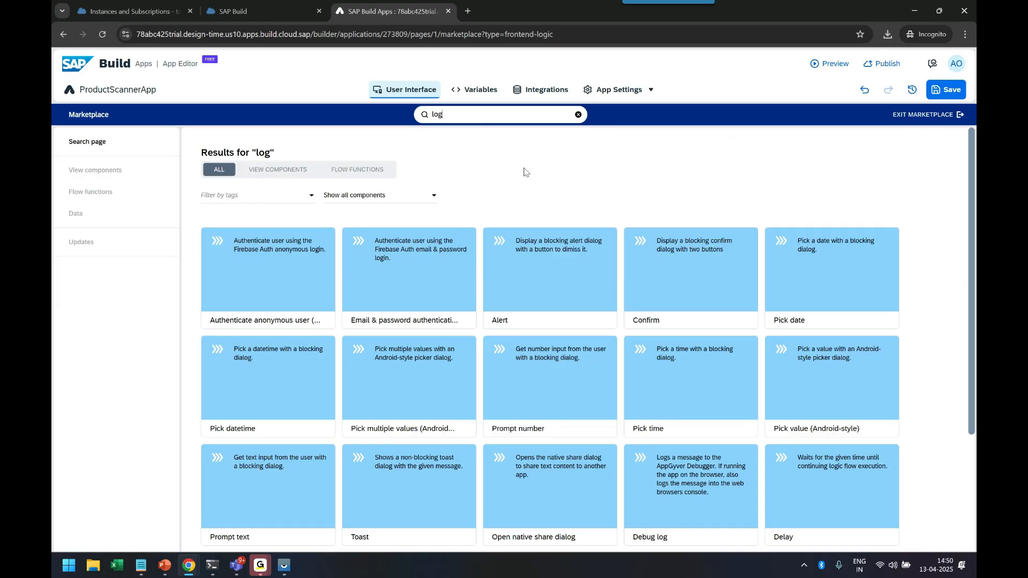
pyautogui.moveTo(526, 170)
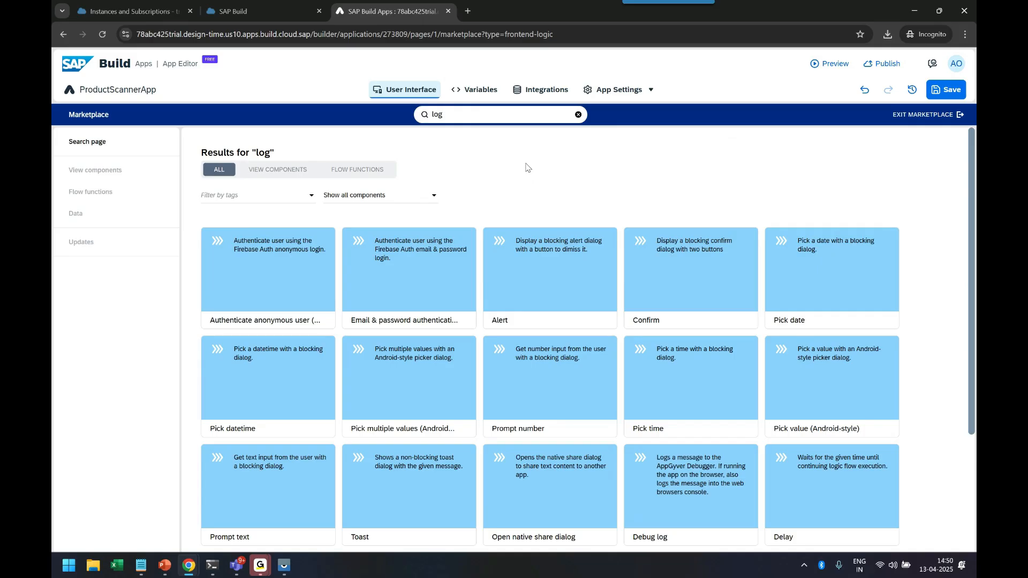
pyautogui.moveTo(530, 160)
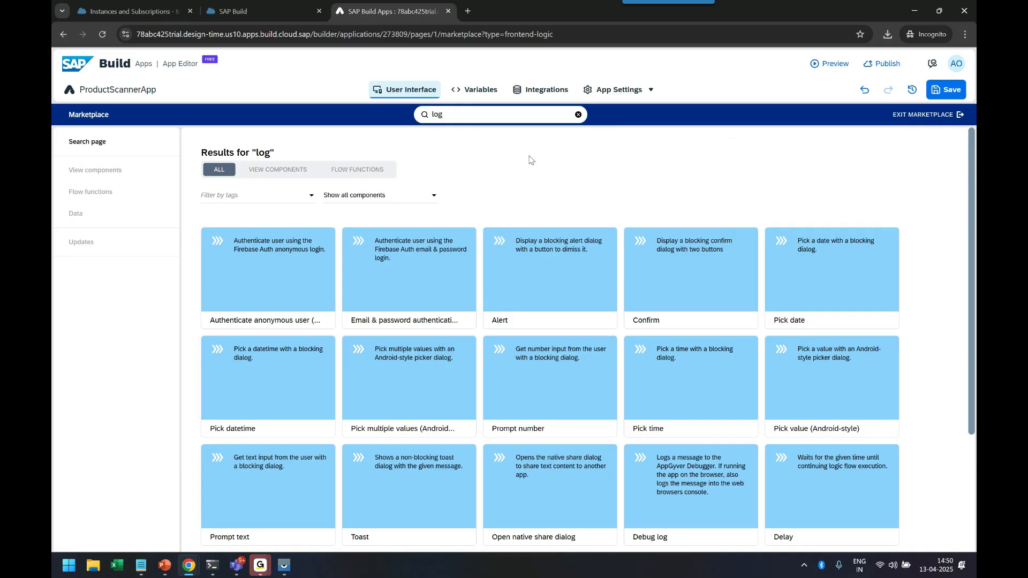
pyautogui.scroll(-3)
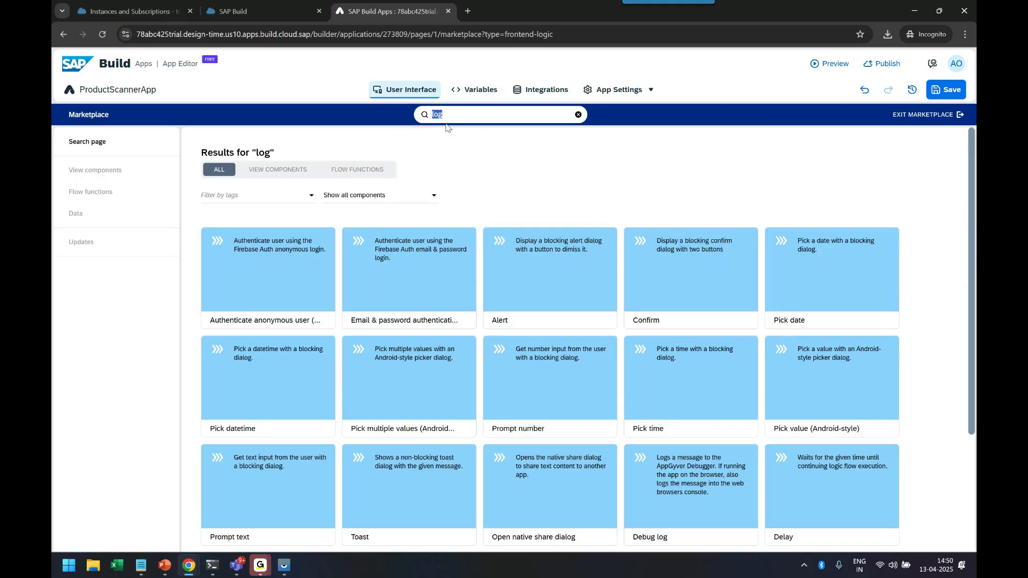
pyautogui.write('Lo')
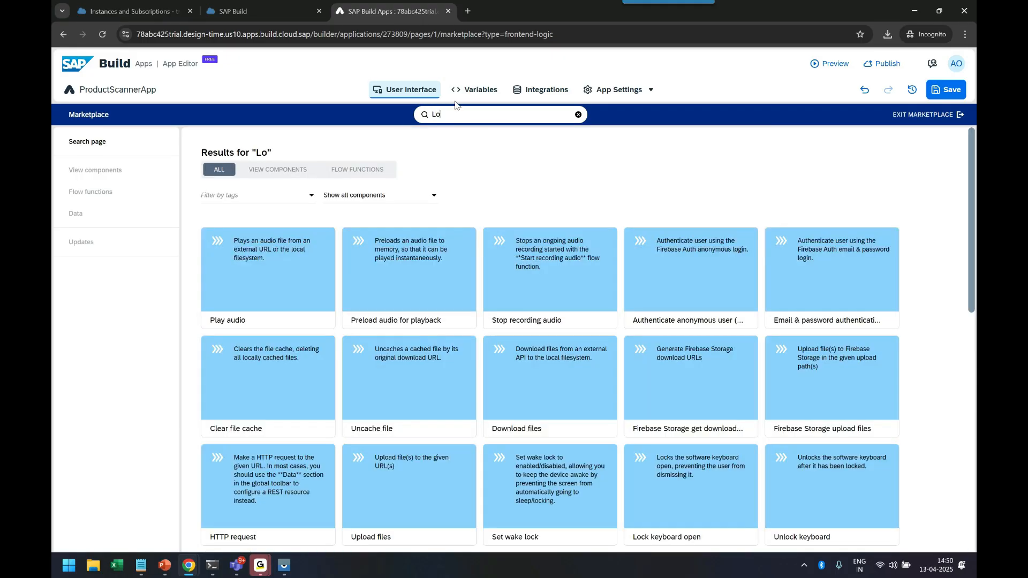
pyautogui.write('g')
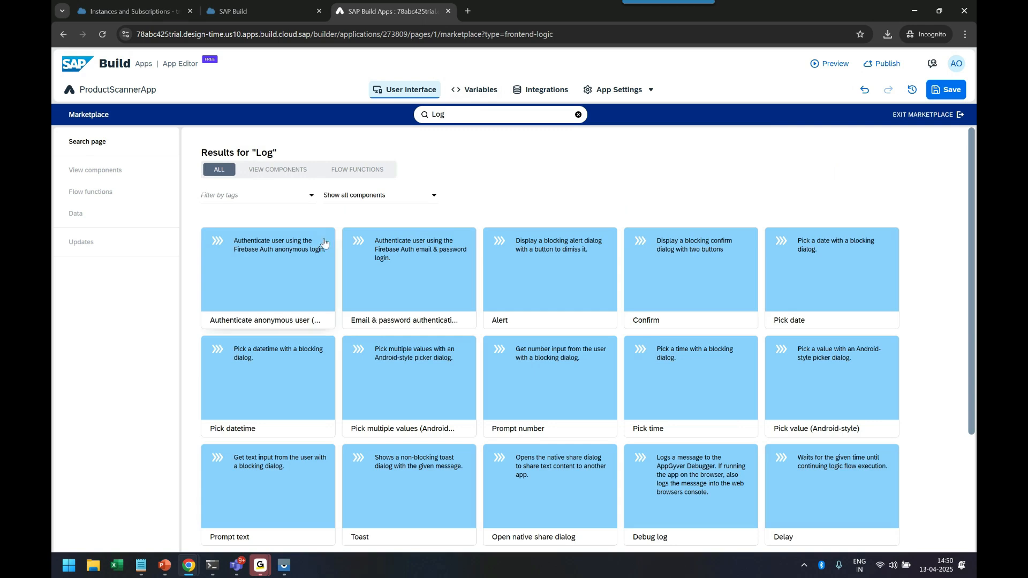
pyautogui.moveTo(728, 253)
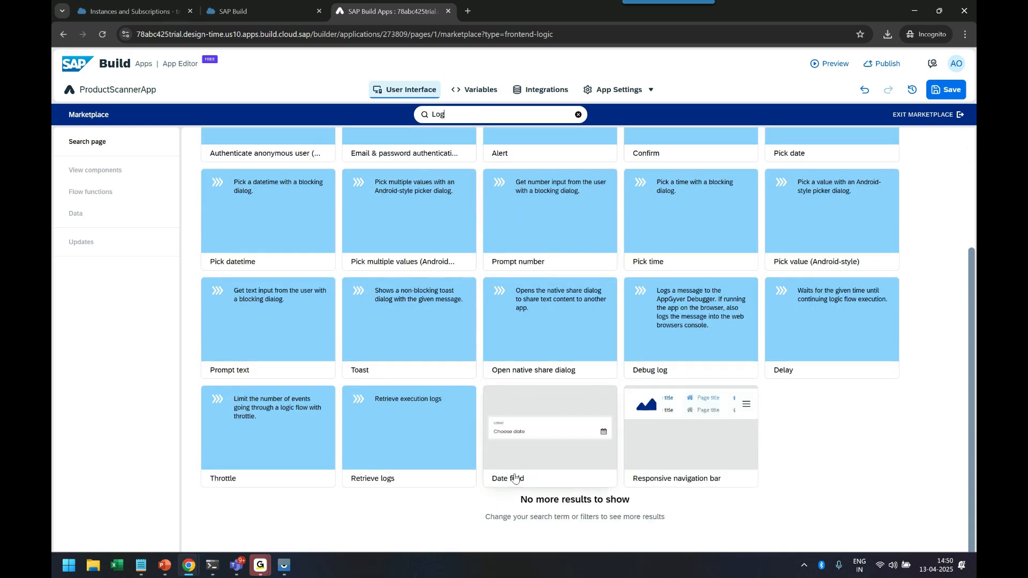
pyautogui.moveTo(410, 420)
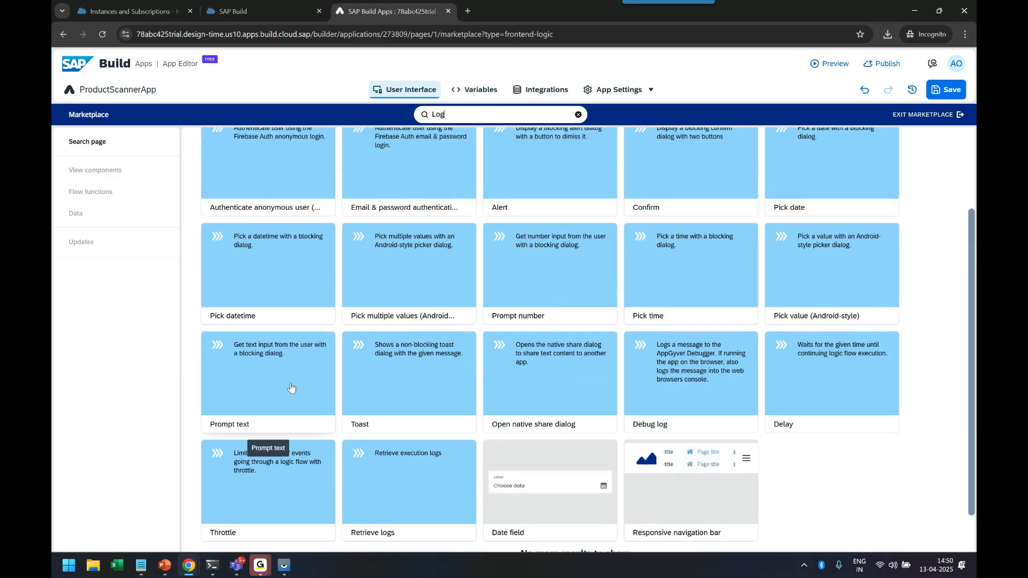
pyautogui.moveTo(653, 395)
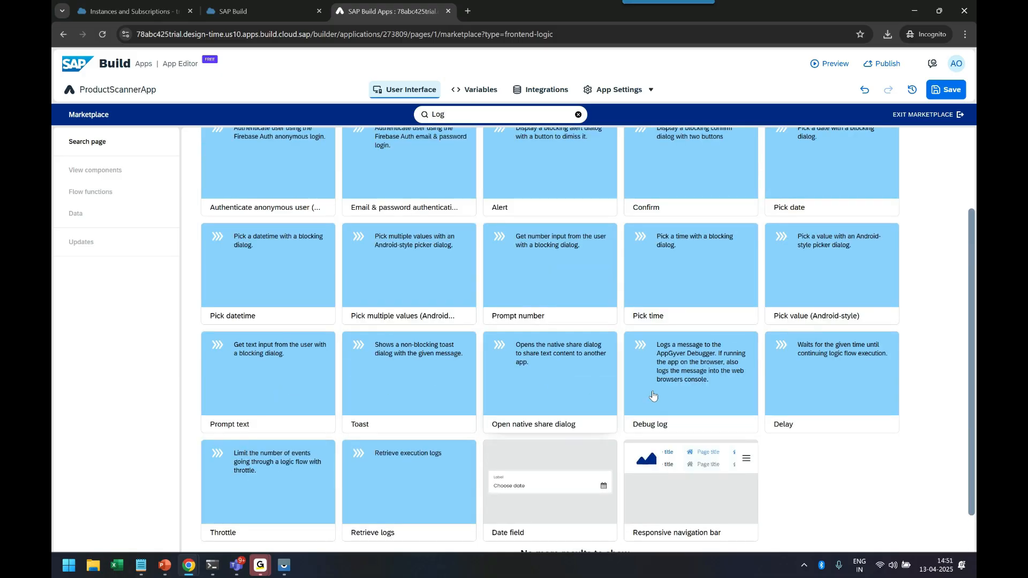
pyautogui.moveTo(662, 427)
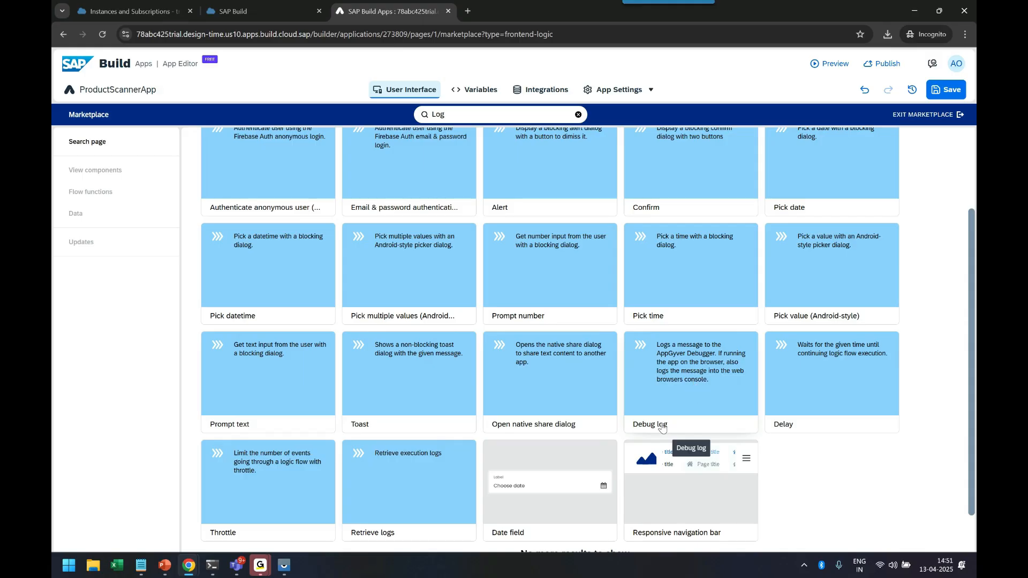
pyautogui.click(690, 380)
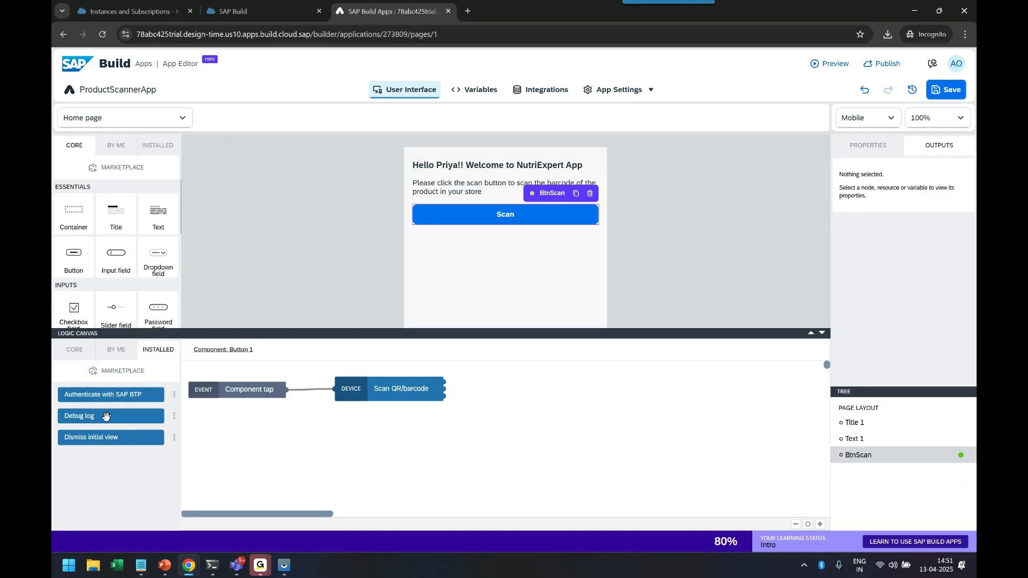
# Pick up the installed Debug log function for the logic canvas.
pyautogui.click(78, 415)
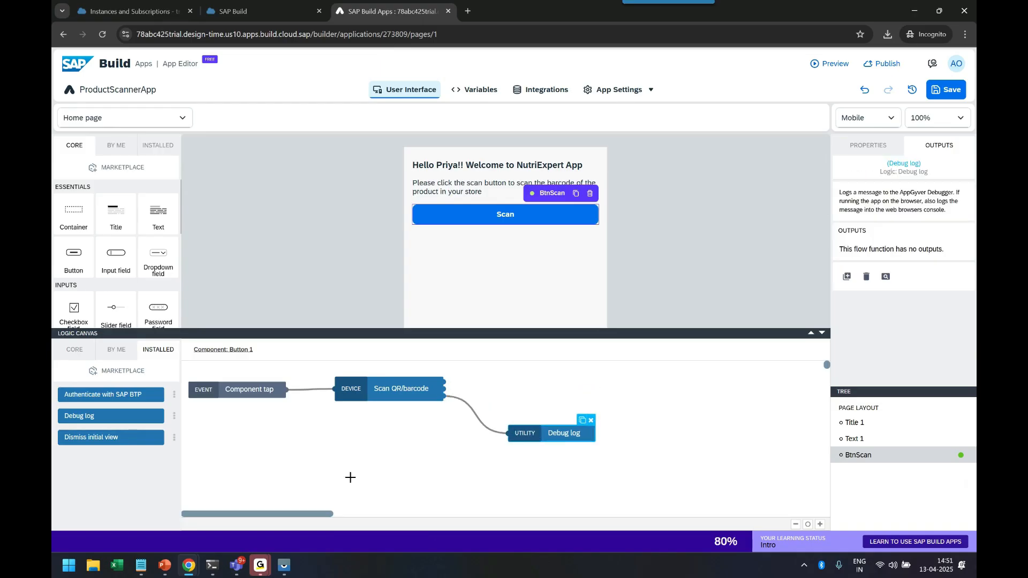
pyautogui.moveTo(652, 412)
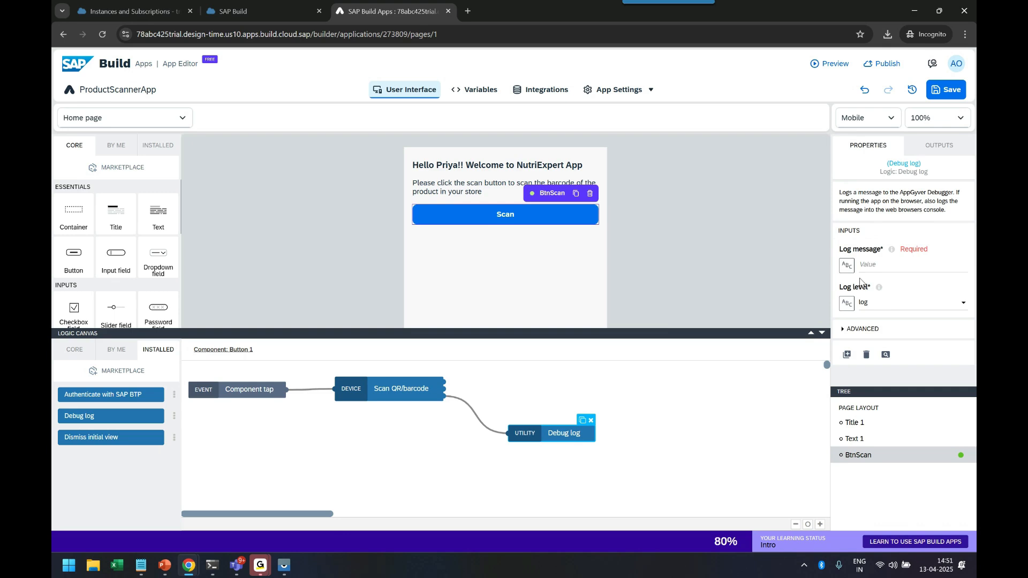
pyautogui.moveTo(880, 254)
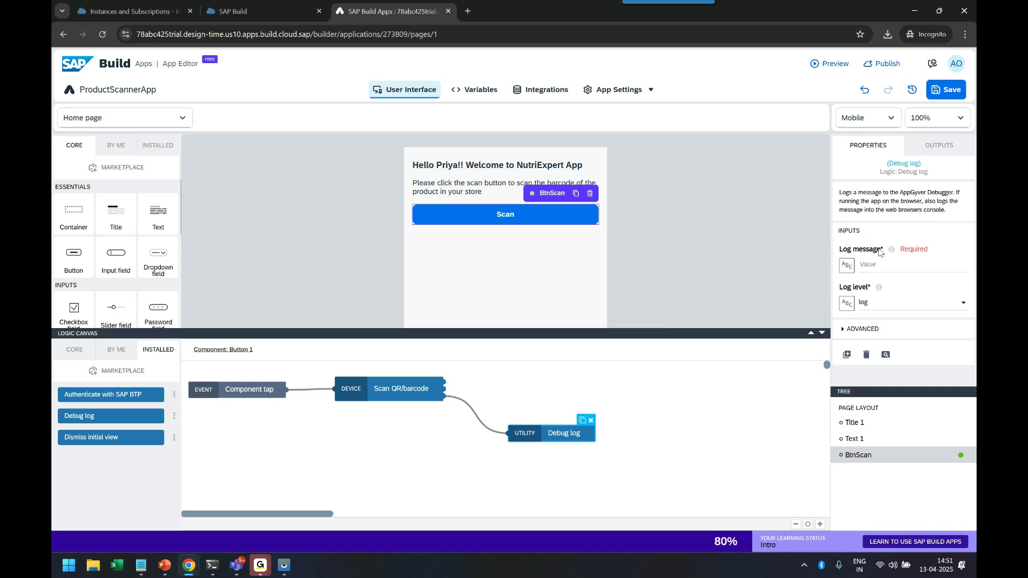
pyautogui.moveTo(847, 265)
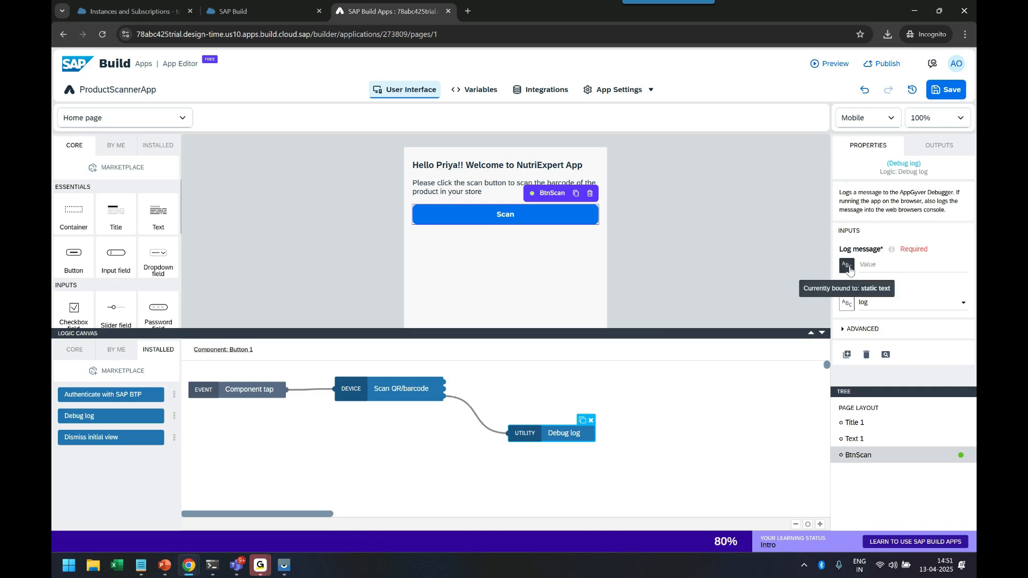
# Open the Edit binding dialog for the Debug log's Log message property.
pyautogui.click(912, 265)
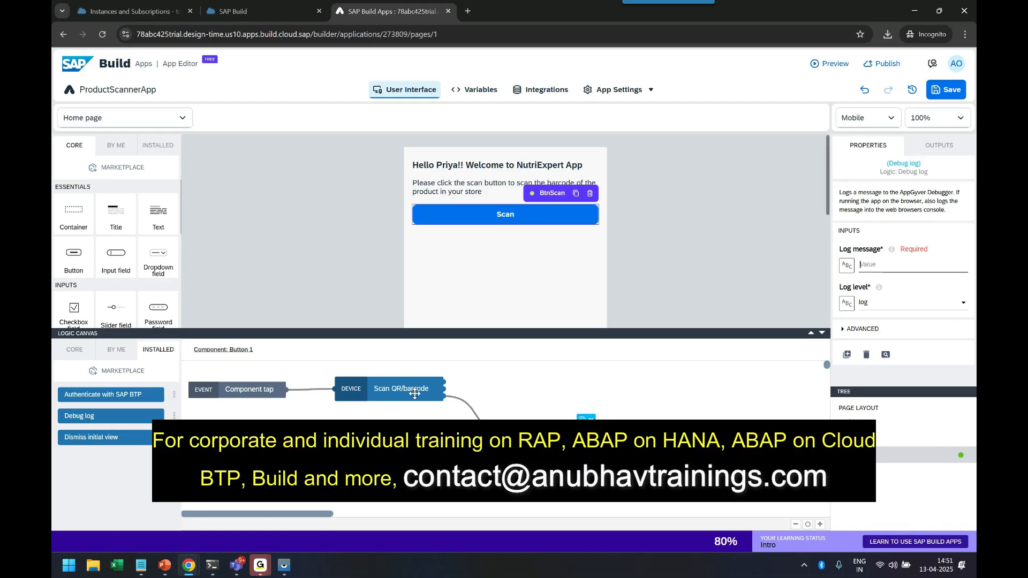
pyautogui.moveTo(847, 266)
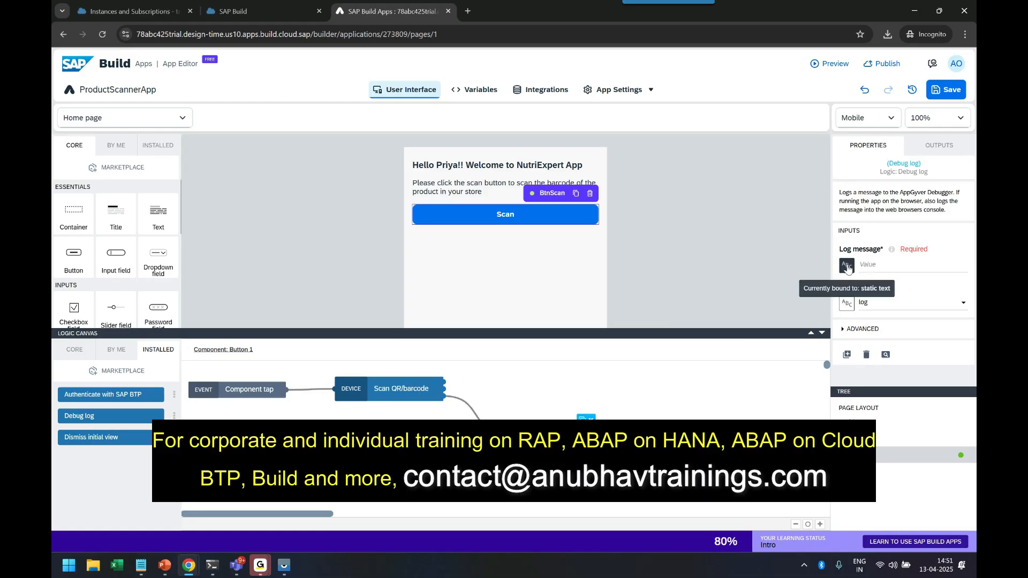
pyautogui.click(846, 266)
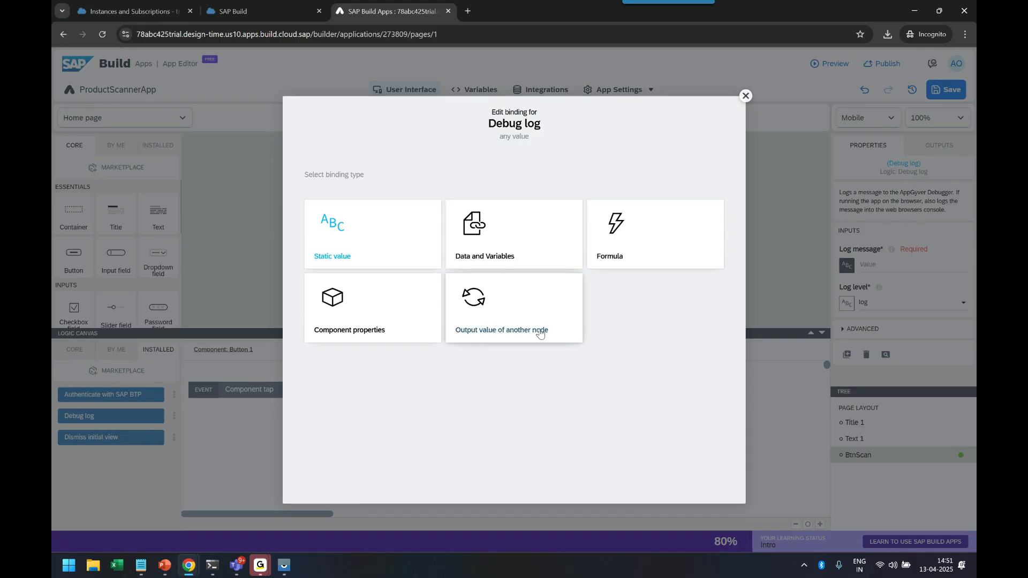
# Browse Data and Variables bindings, then choose Output value of another node.
pyautogui.doubleClick(505, 123)
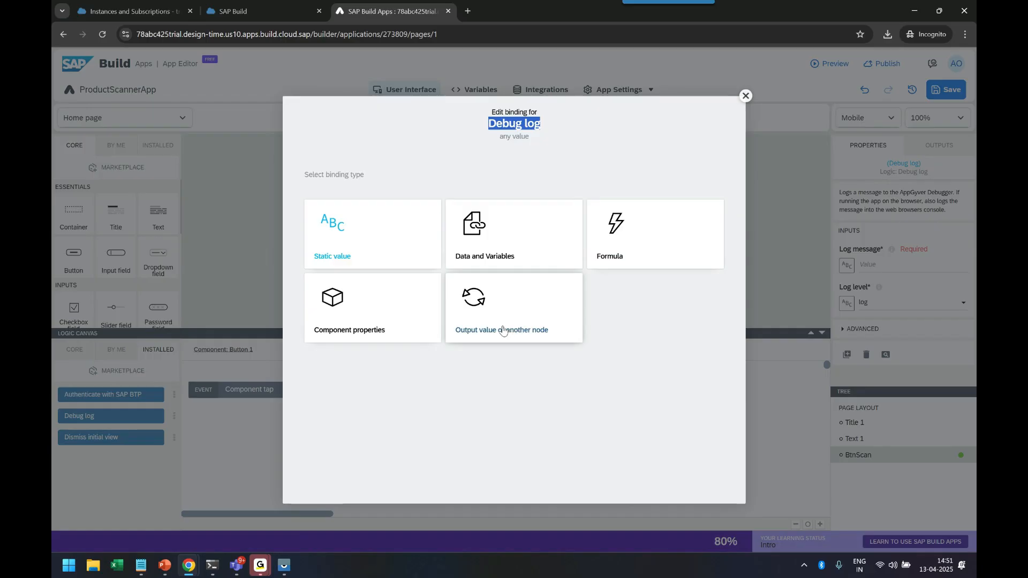
pyautogui.moveTo(517, 325)
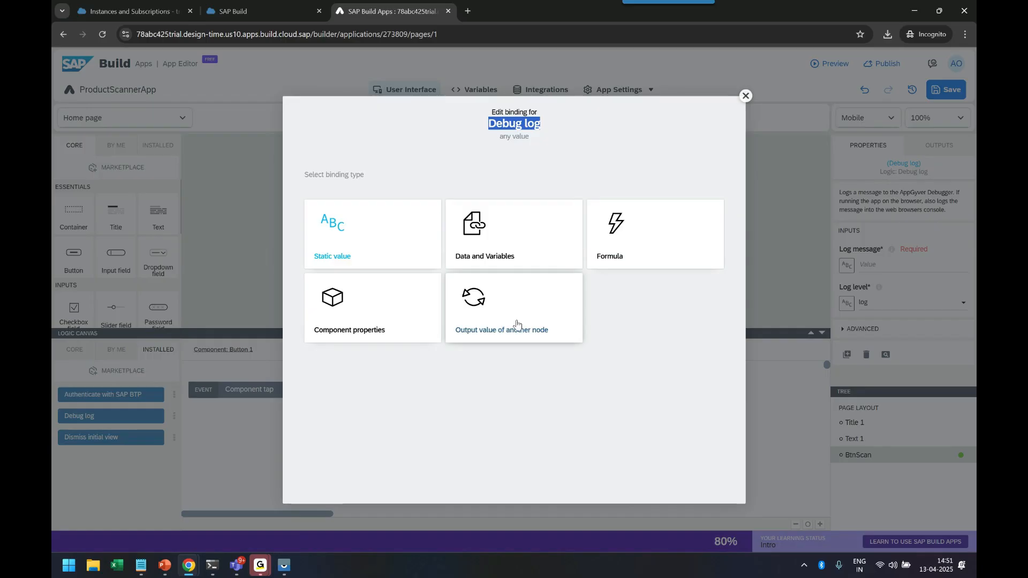
pyautogui.moveTo(515, 337)
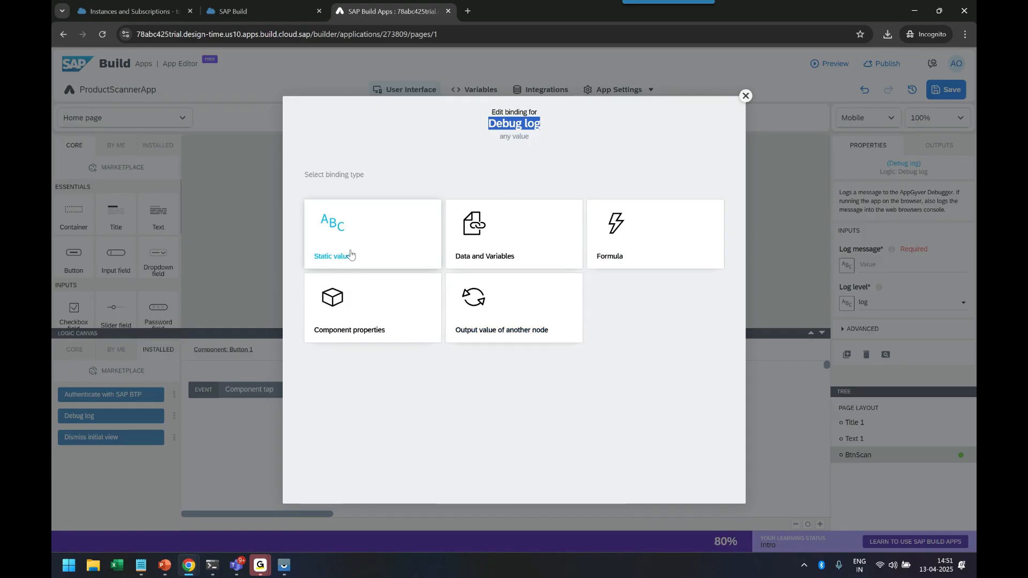
pyautogui.click(513, 234)
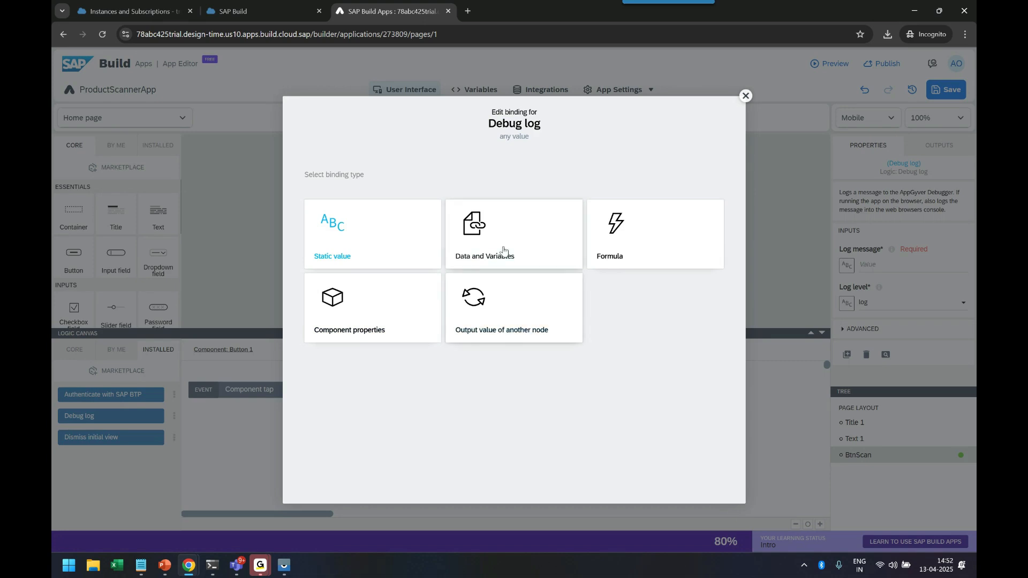
pyautogui.click(514, 233)
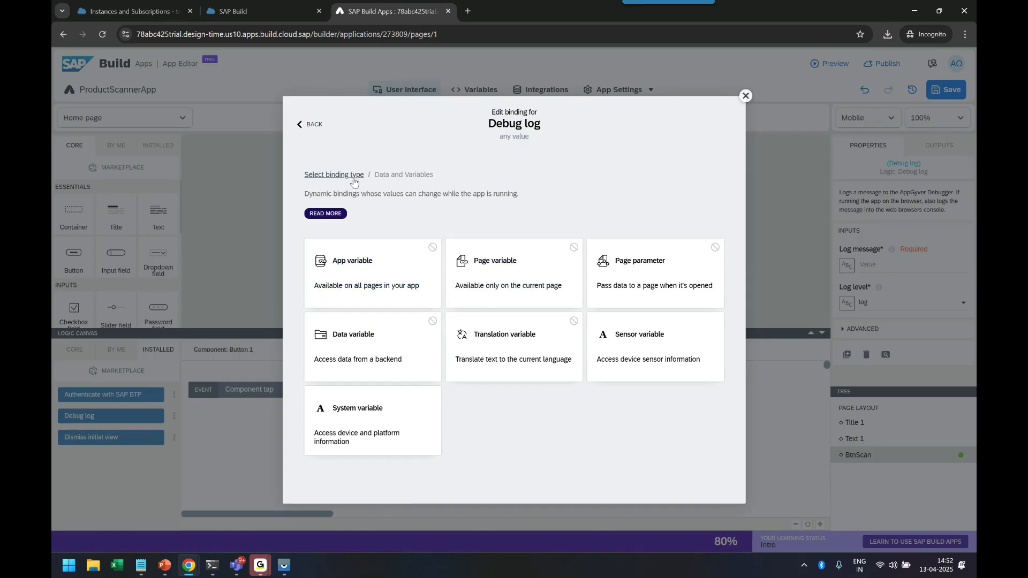
pyautogui.click(334, 175)
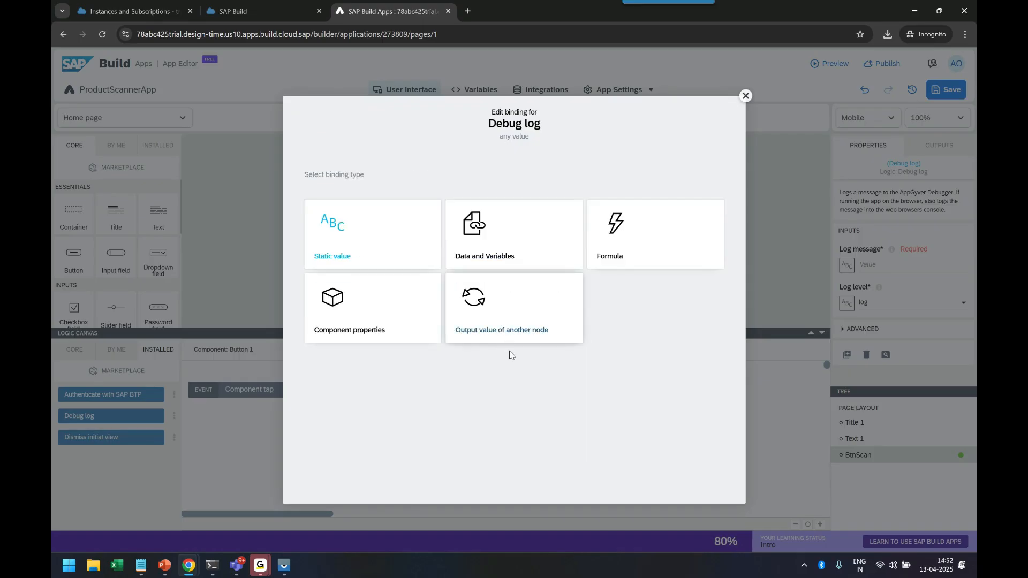
pyautogui.moveTo(527, 254)
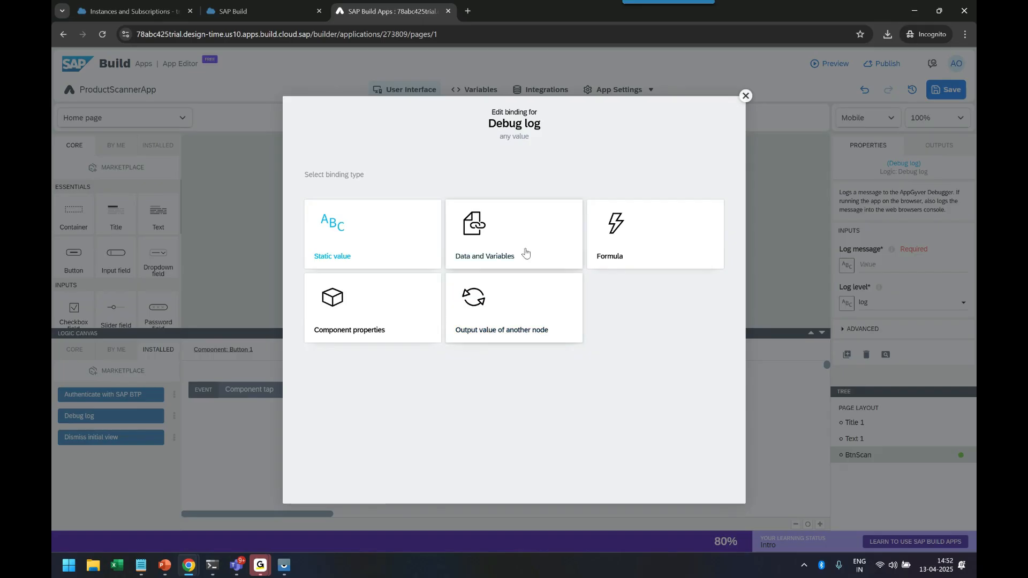
pyautogui.click(502, 308)
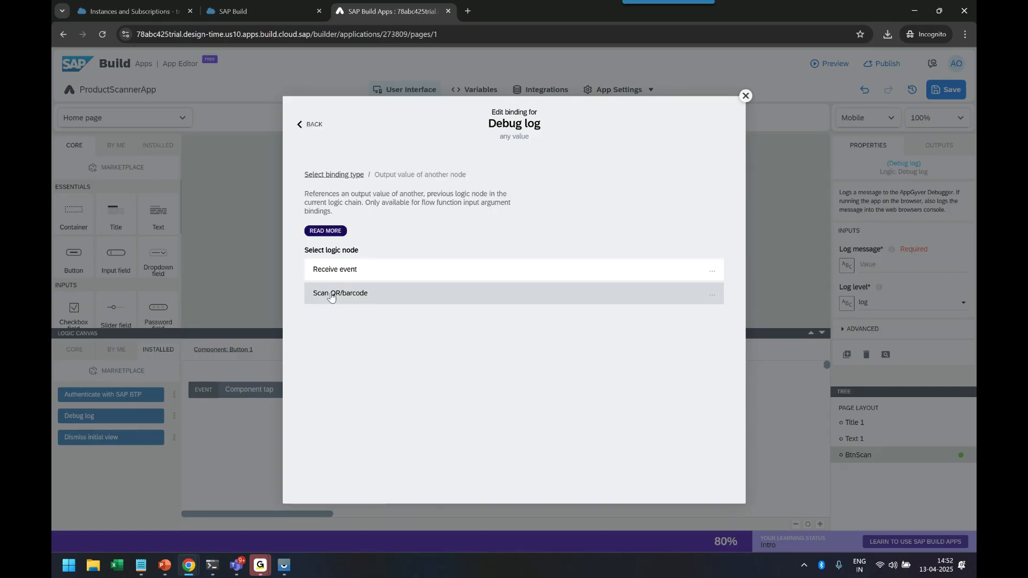
# Bind the Debug log message to the Scan QR/barcode node's Error > message output.
pyautogui.click(340, 292)
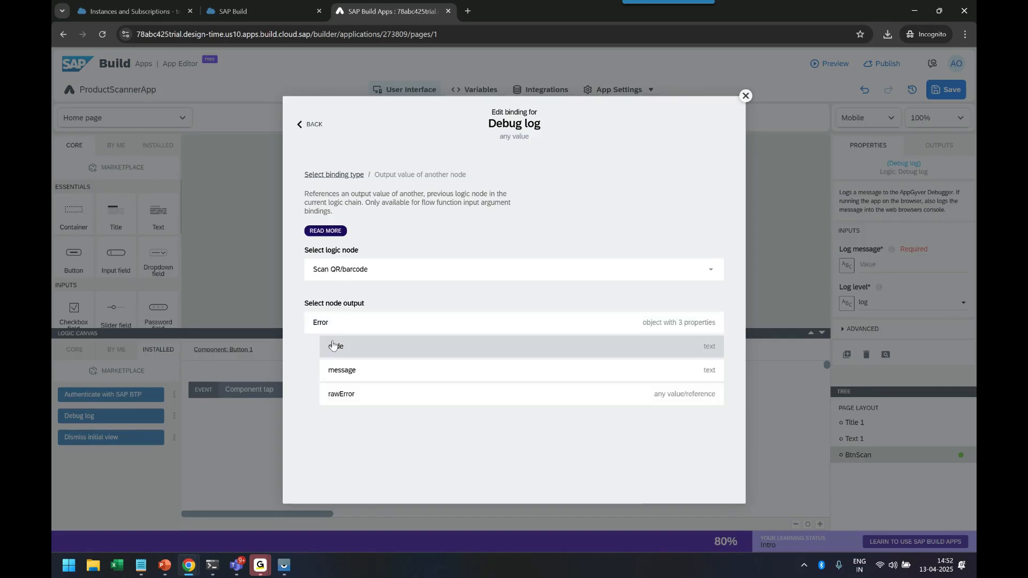
pyautogui.click(342, 370)
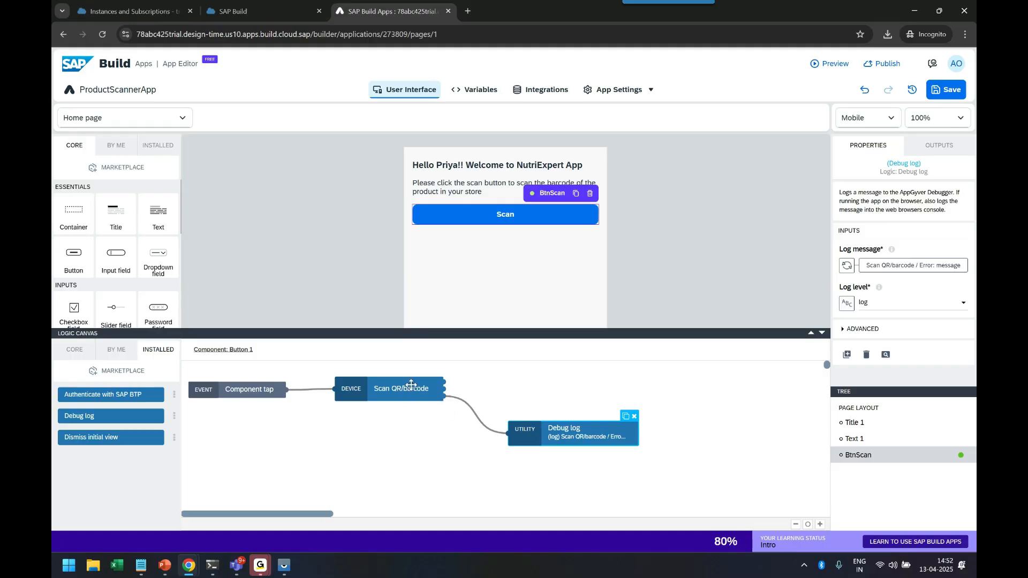
pyautogui.moveTo(518, 447)
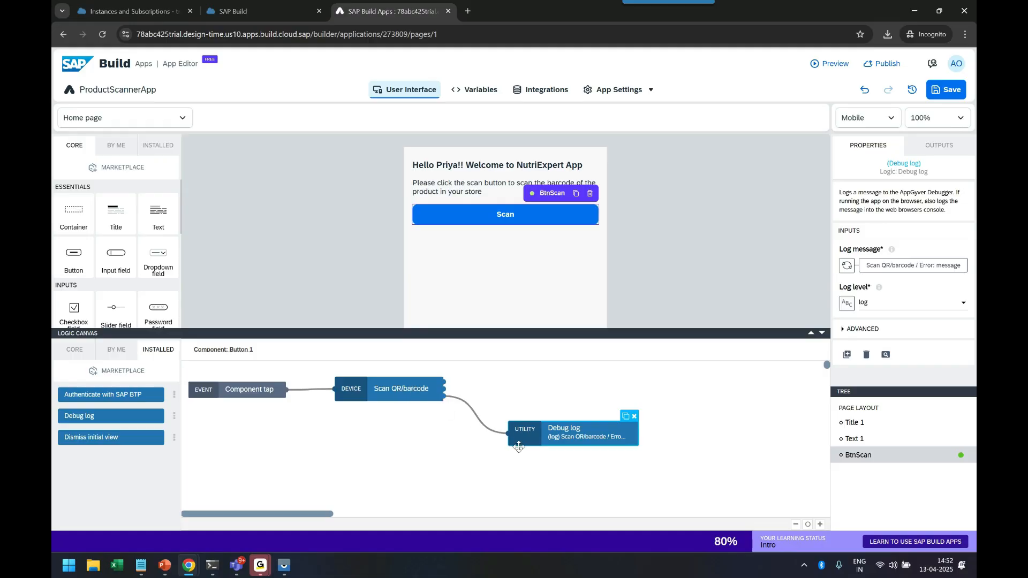
# Add a Core Dialog Alert with its title bound to Scan QR/barcode's QR barcode content.
pyautogui.click(74, 350)
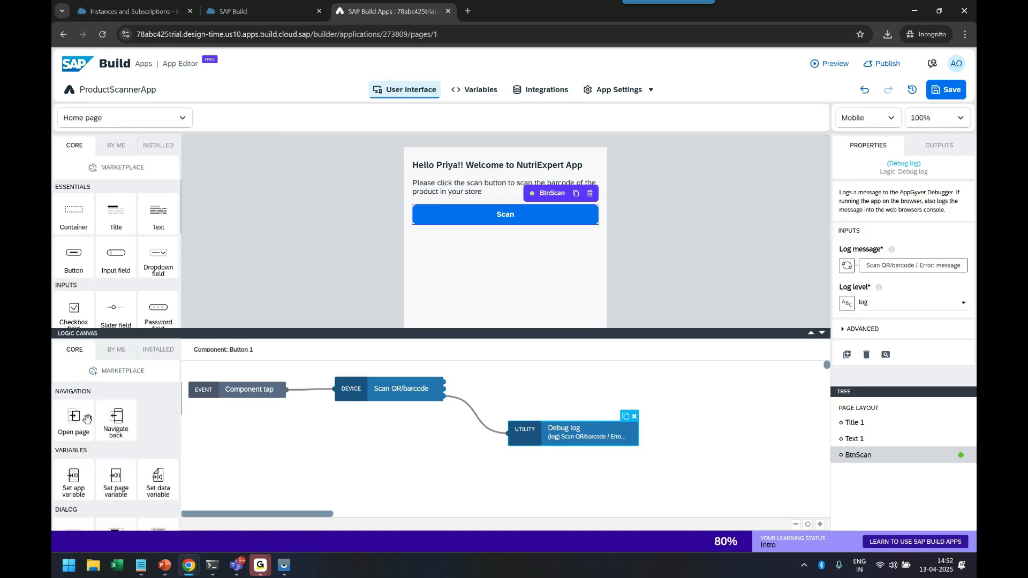
pyautogui.scroll(-3)
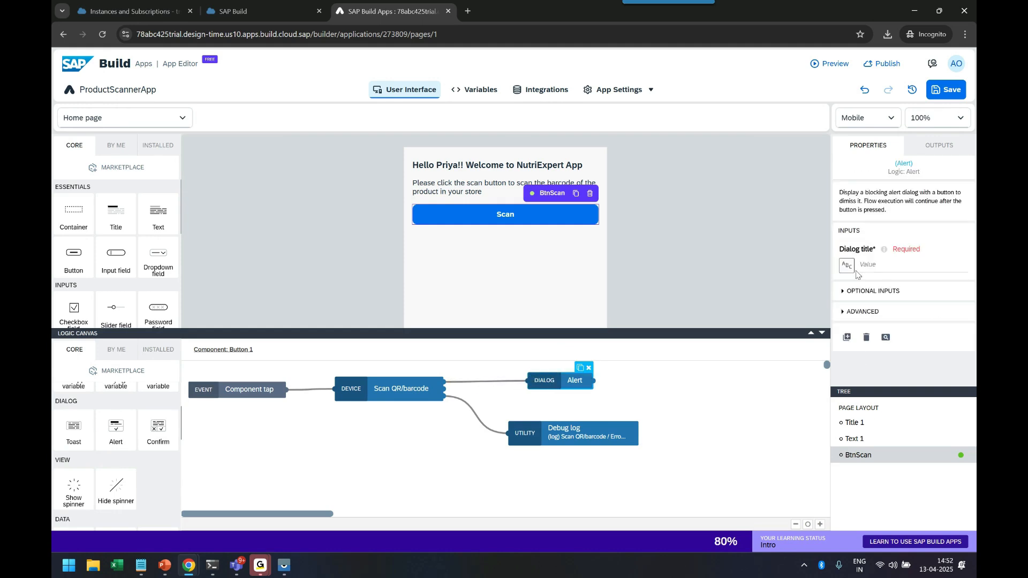
pyautogui.click(847, 267)
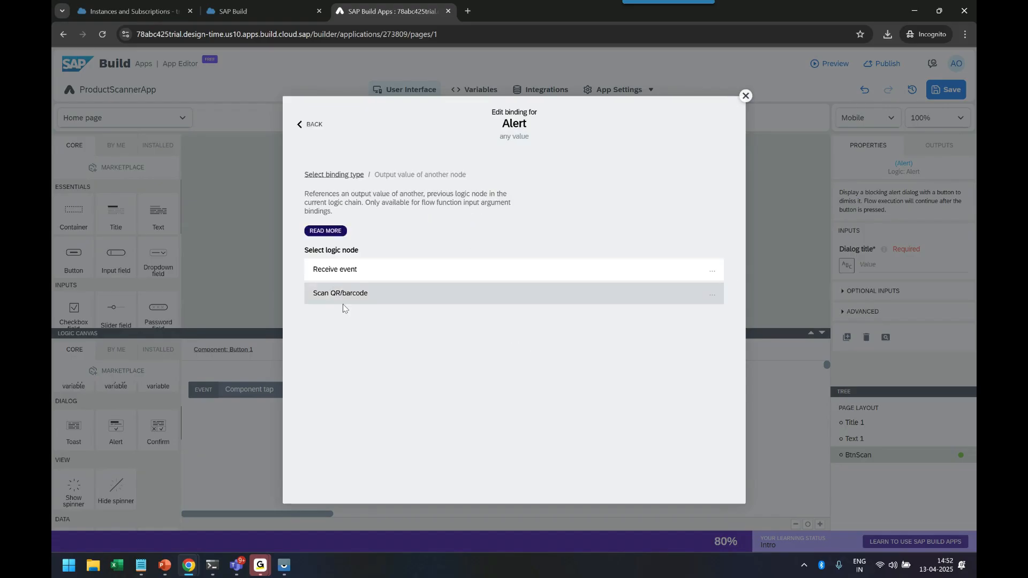
pyautogui.click(340, 293)
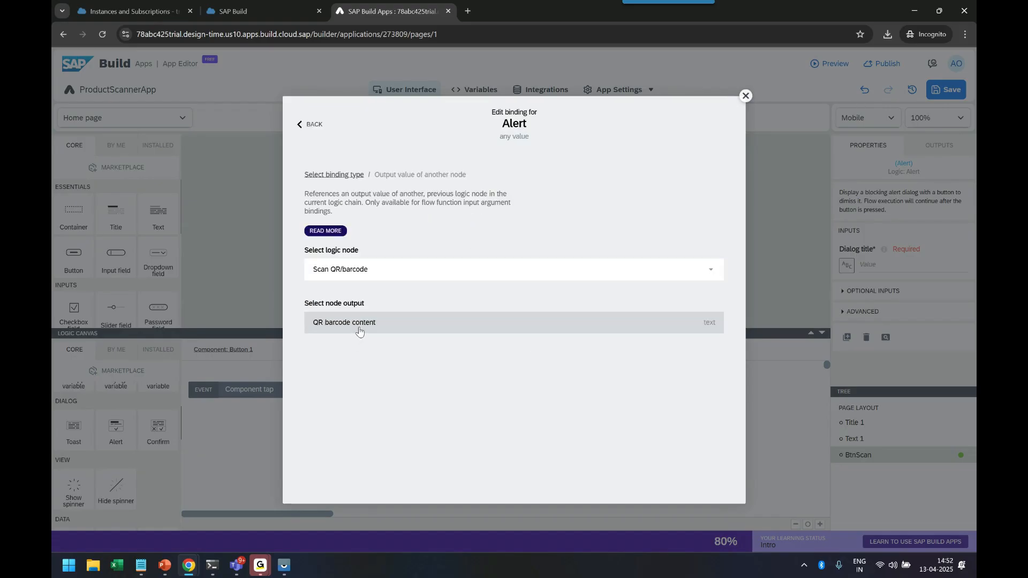
pyautogui.click(343, 322)
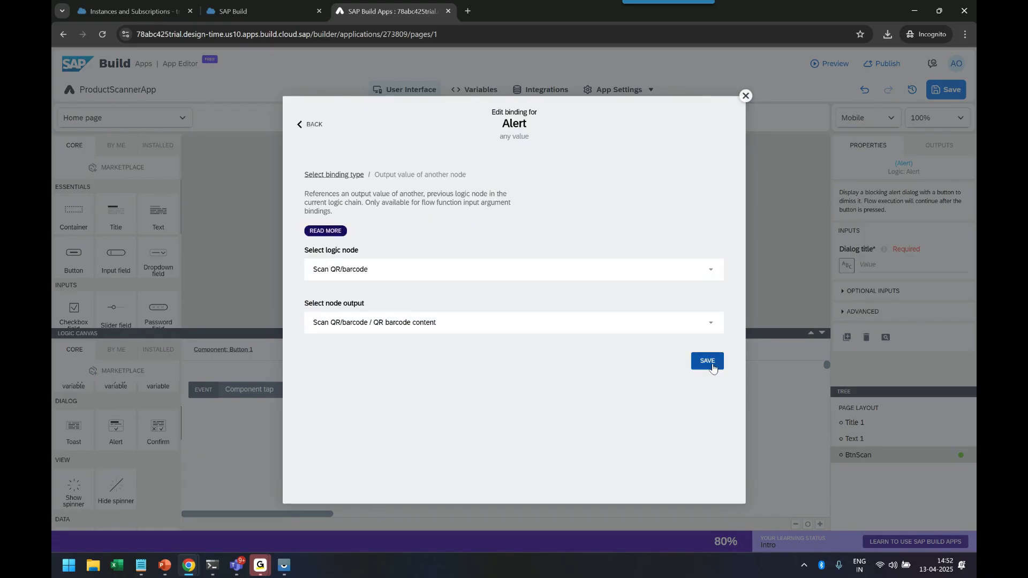
pyautogui.click(707, 360)
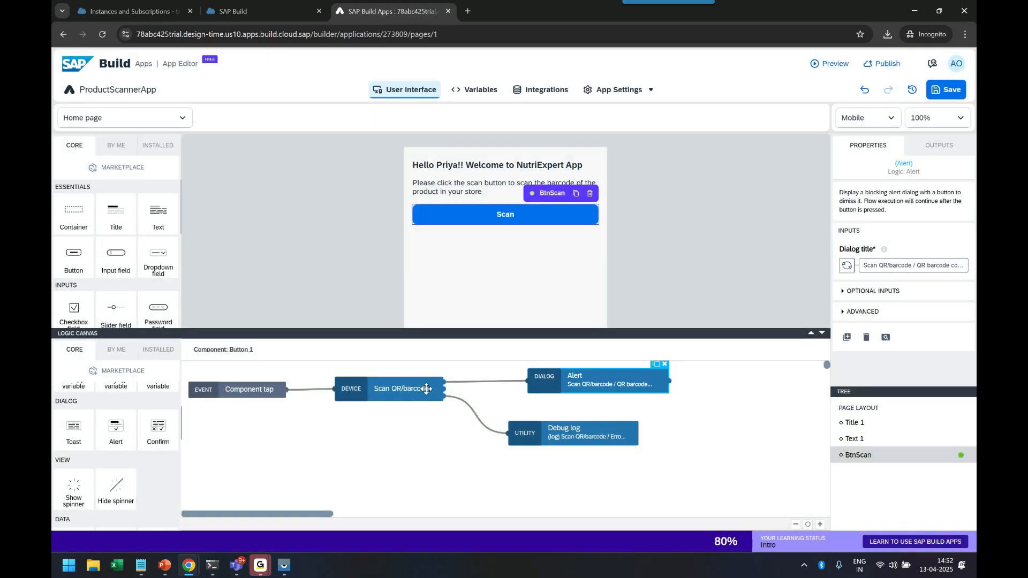
pyautogui.moveTo(640, 545)
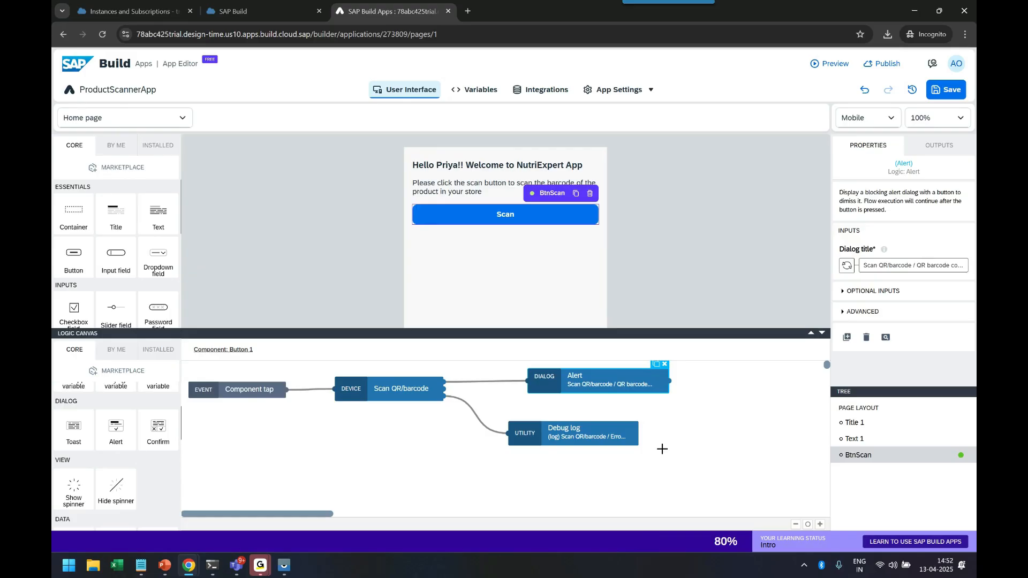
pyautogui.moveTo(605, 502)
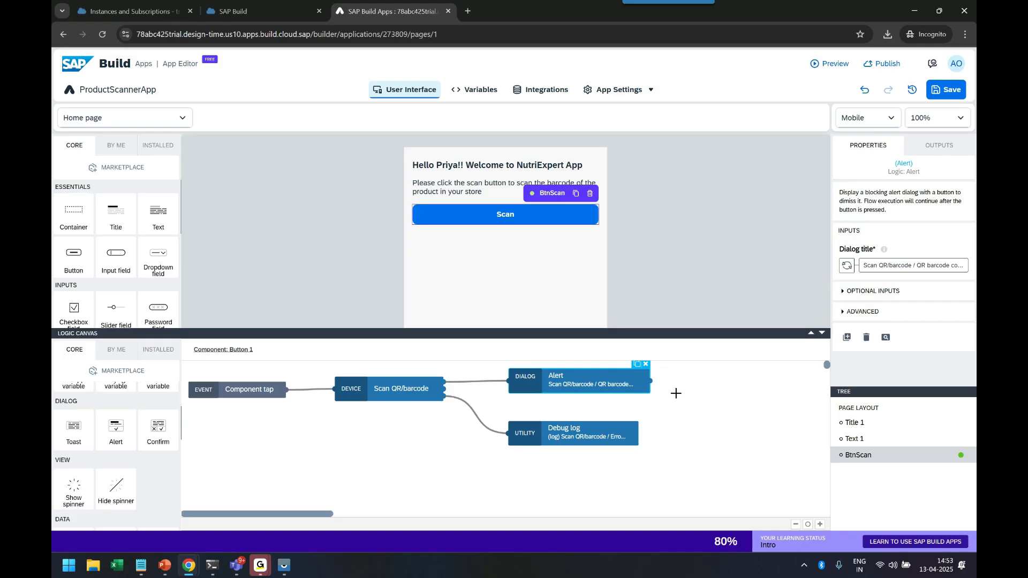
pyautogui.moveTo(939, 145)
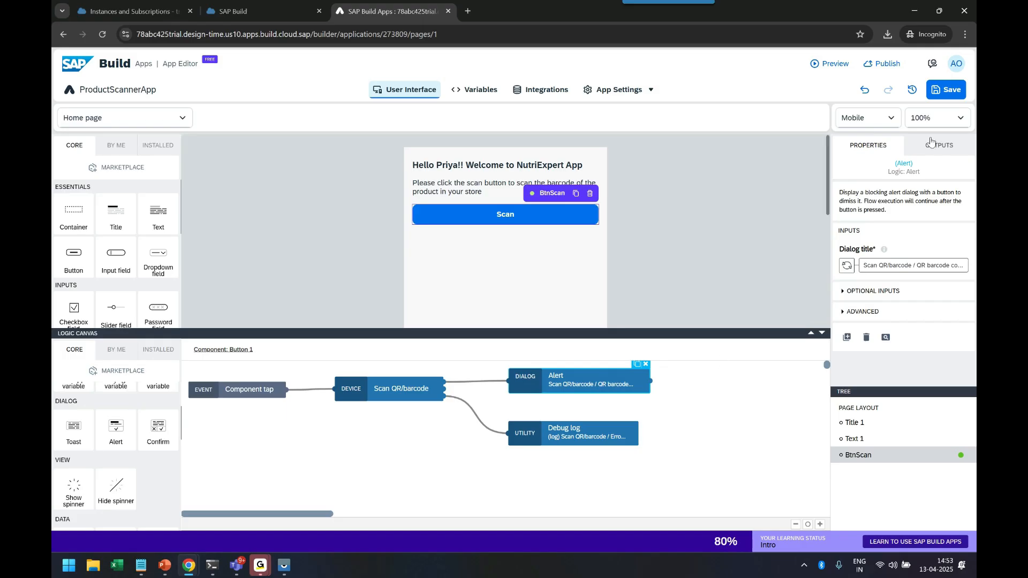
# Save ProductScannerApp from the top toolbar and open the preview launch page.
pyautogui.click(946, 89)
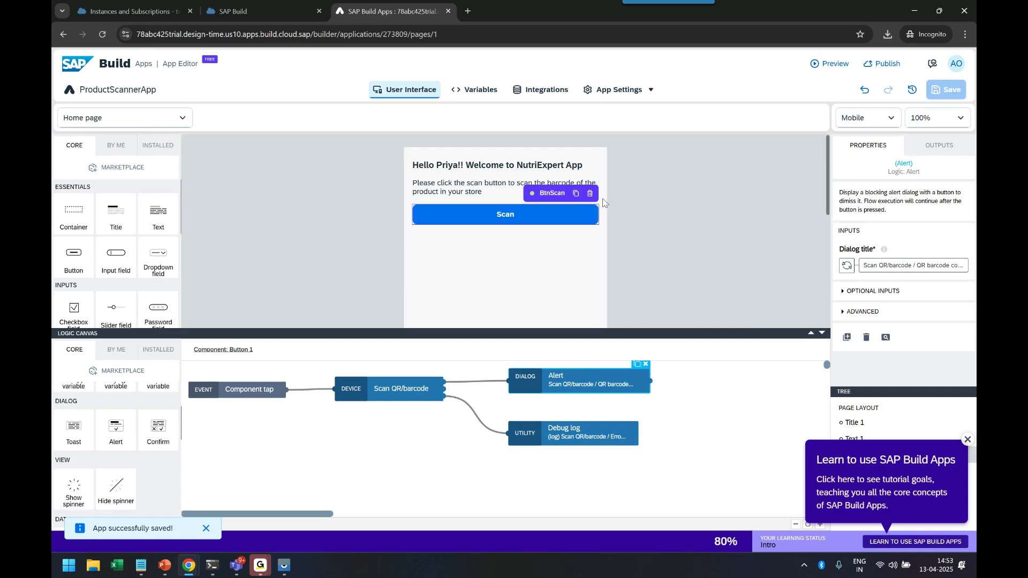
pyautogui.moveTo(608, 193)
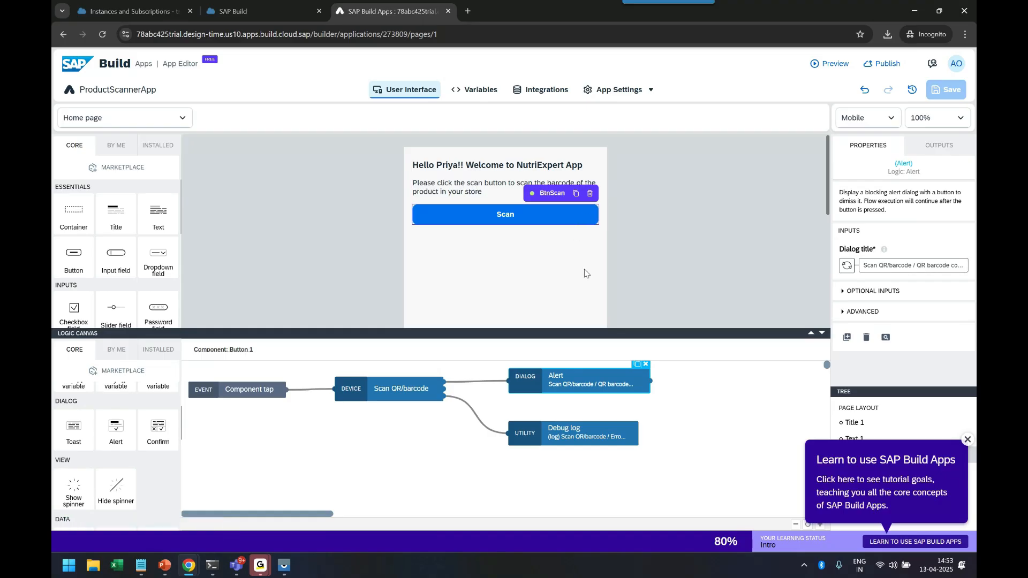
pyautogui.moveTo(586, 271)
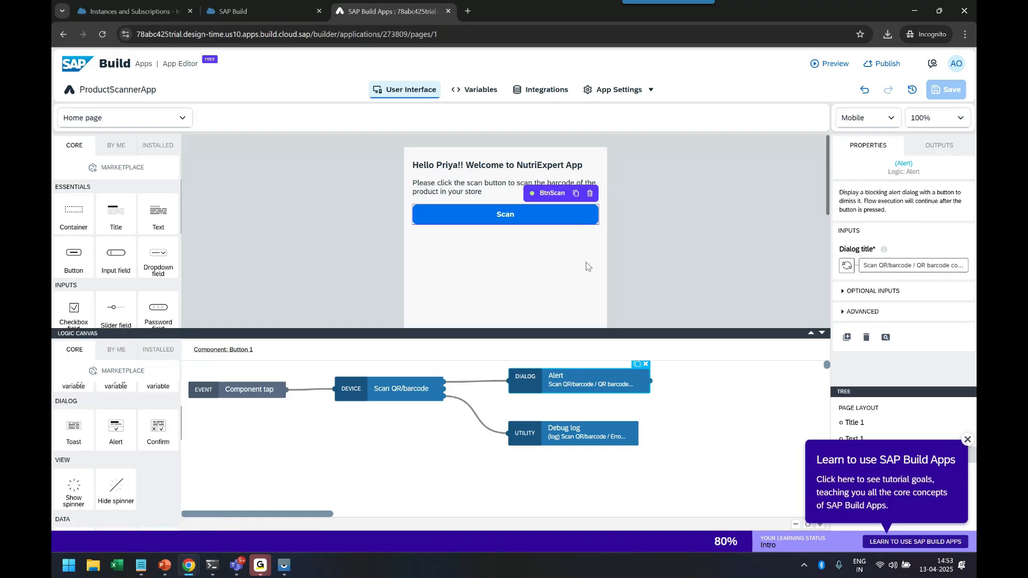
pyautogui.moveTo(401, 285)
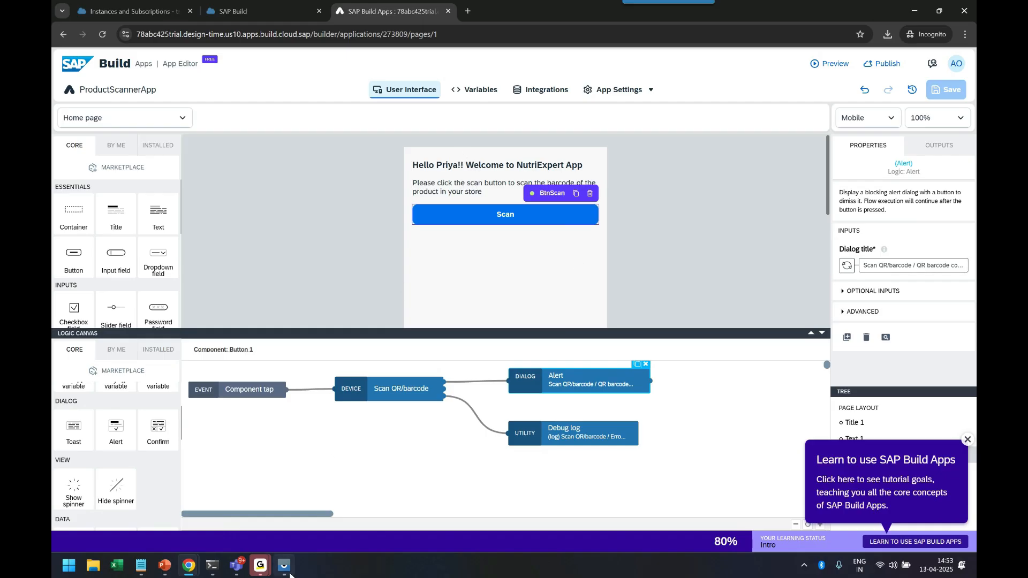
pyautogui.click(283, 564)
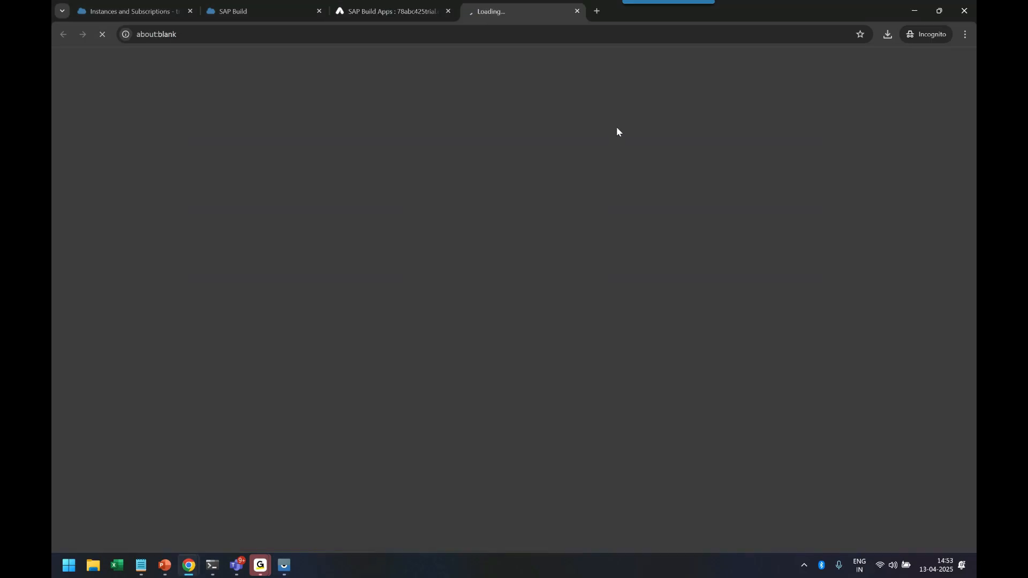
# Enter the temporary PIN shown on the phone and confirm it on the Preview page.
pyautogui.click(284, 565)
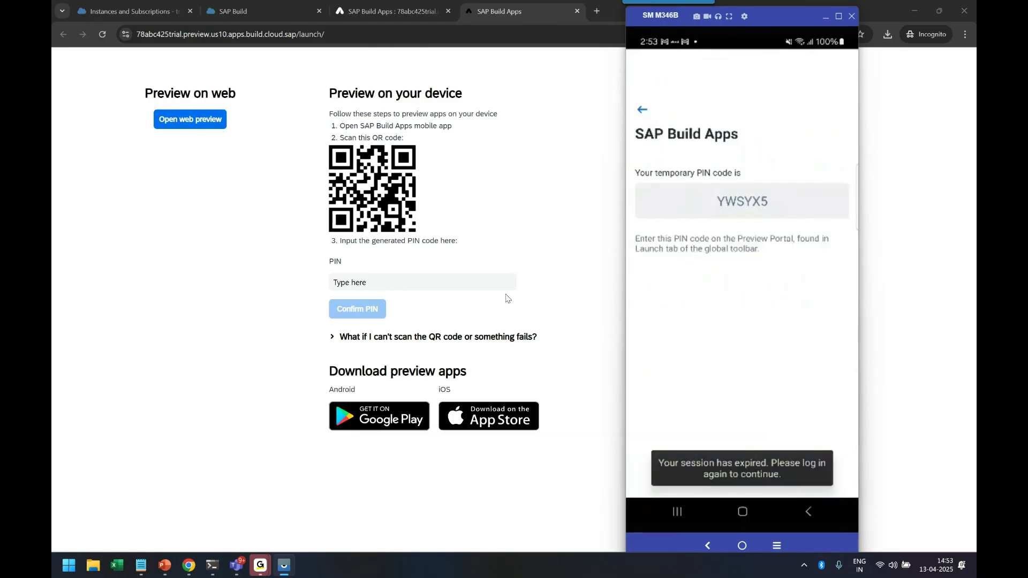
pyautogui.click(851, 16)
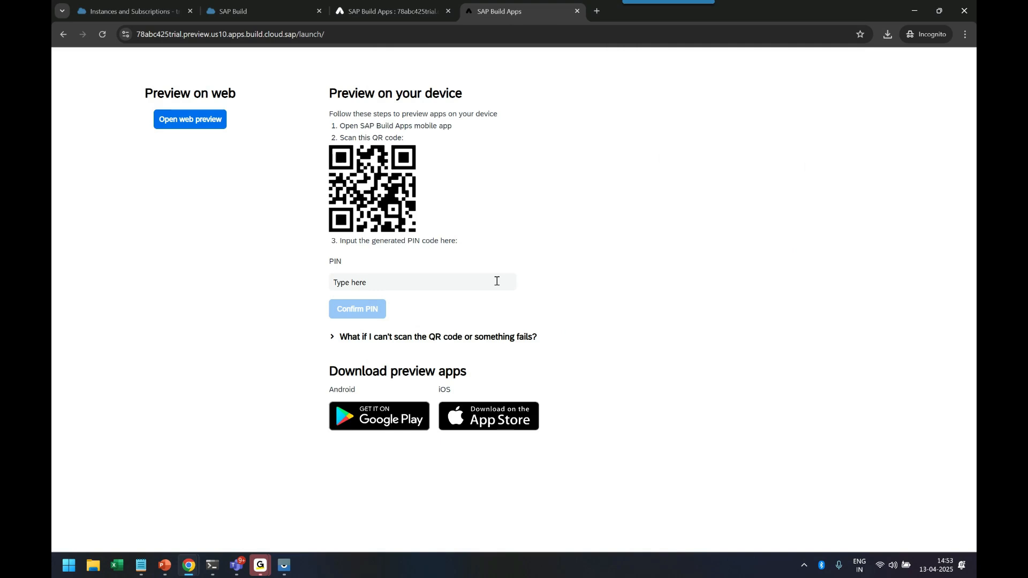
pyautogui.write('Y')
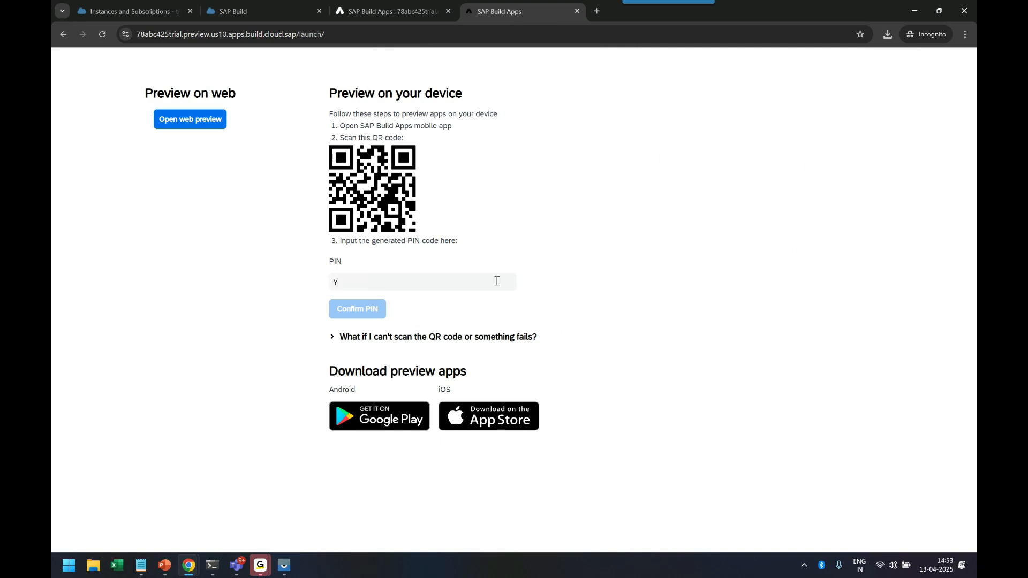
pyautogui.write('WSYX5')
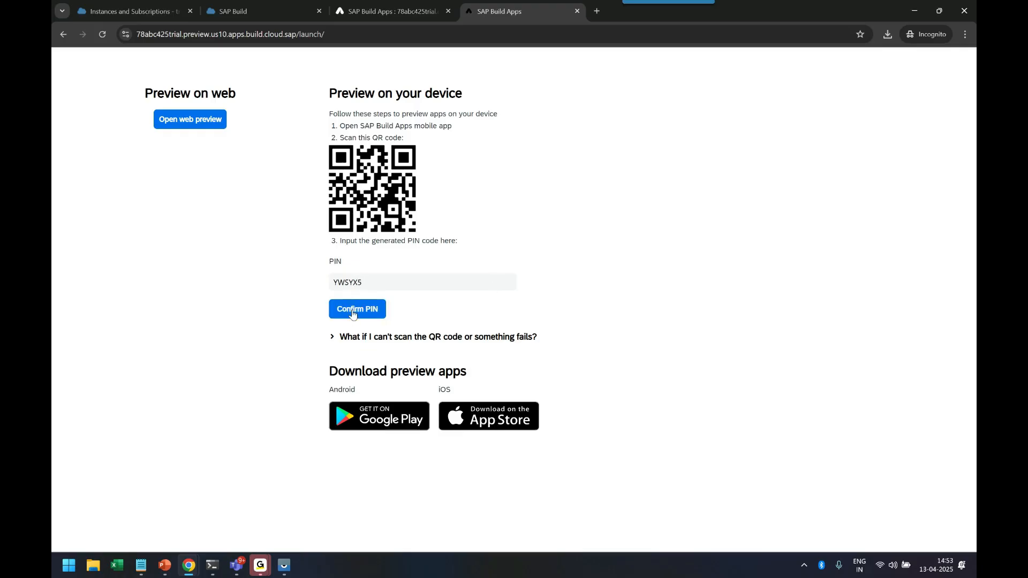
pyautogui.click(357, 309)
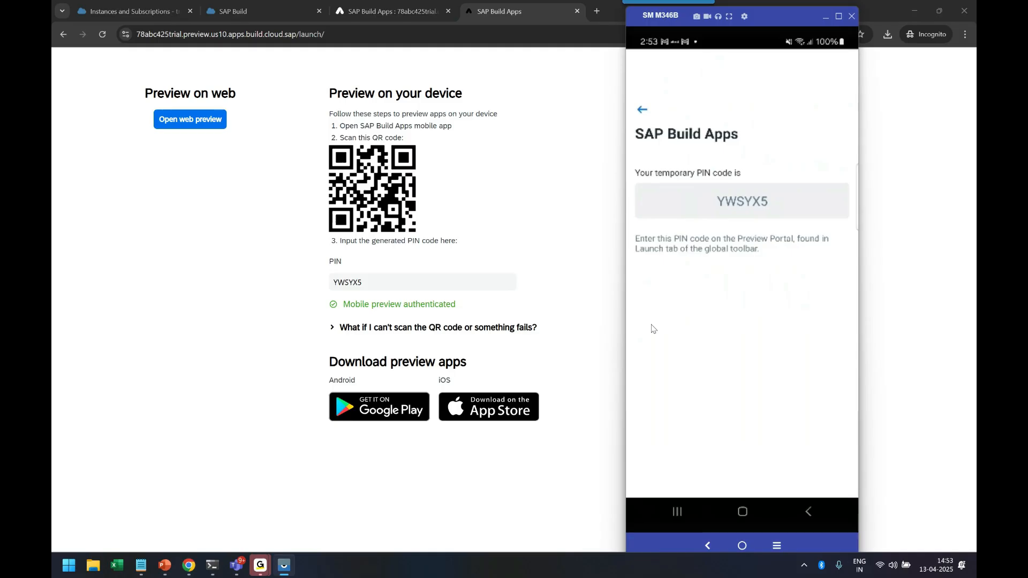
pyautogui.click(642, 110)
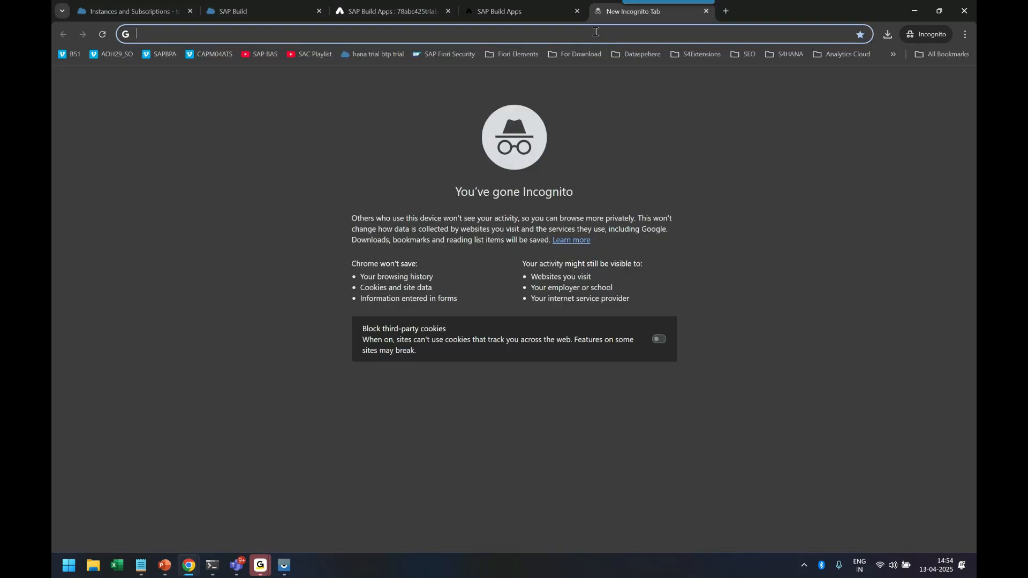
# Search Google Images for 'sample' barcodes and preview the Shutterstock and Wikimedia Commons results.
pyautogui.write('sample')
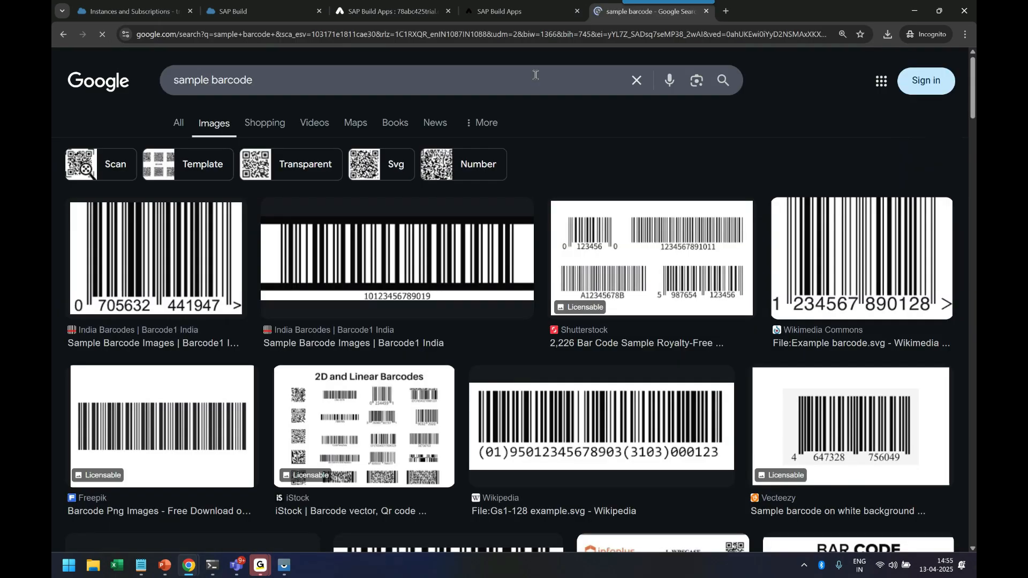
pyautogui.click(651, 258)
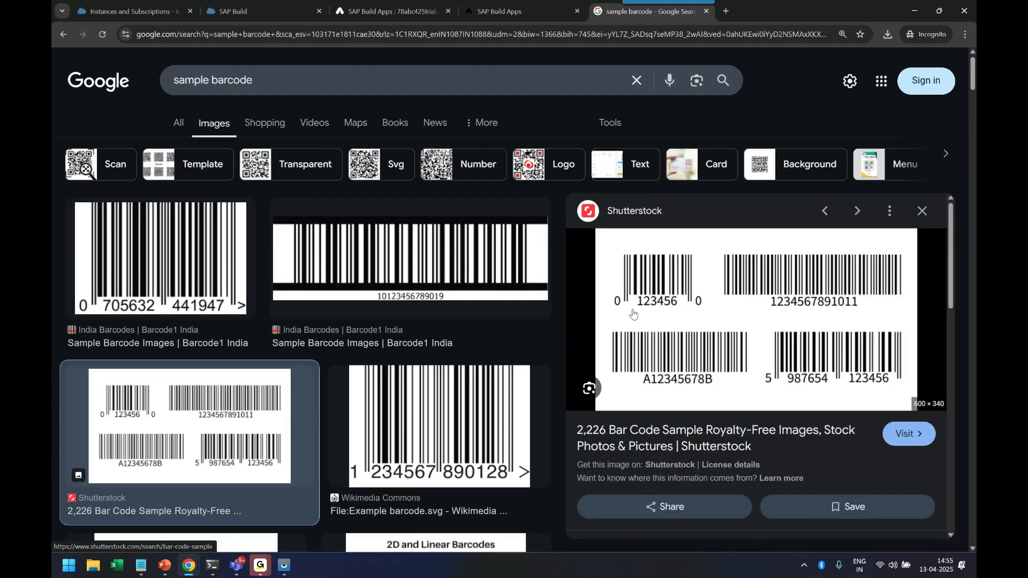
pyautogui.moveTo(649, 350)
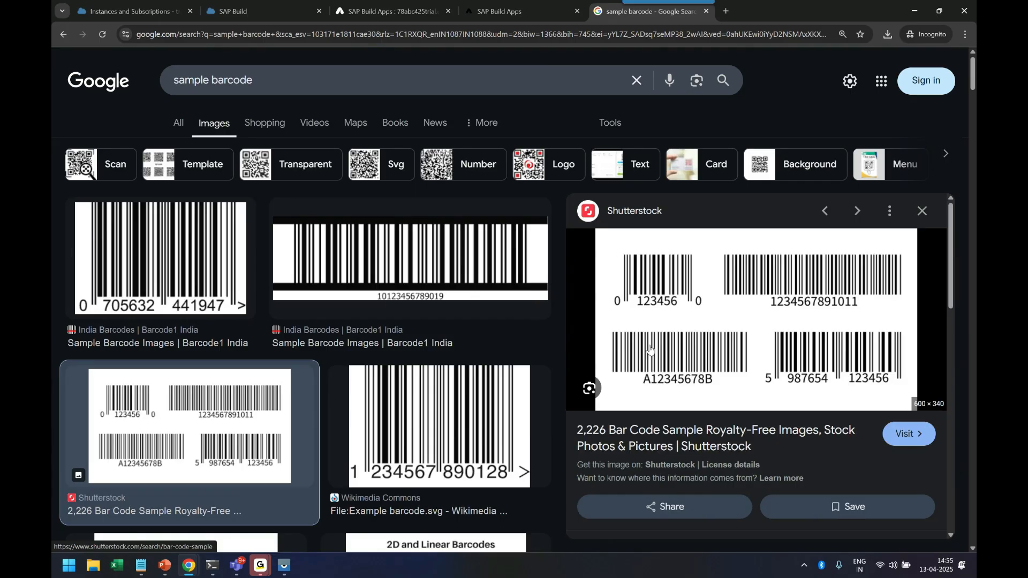
pyautogui.click(284, 565)
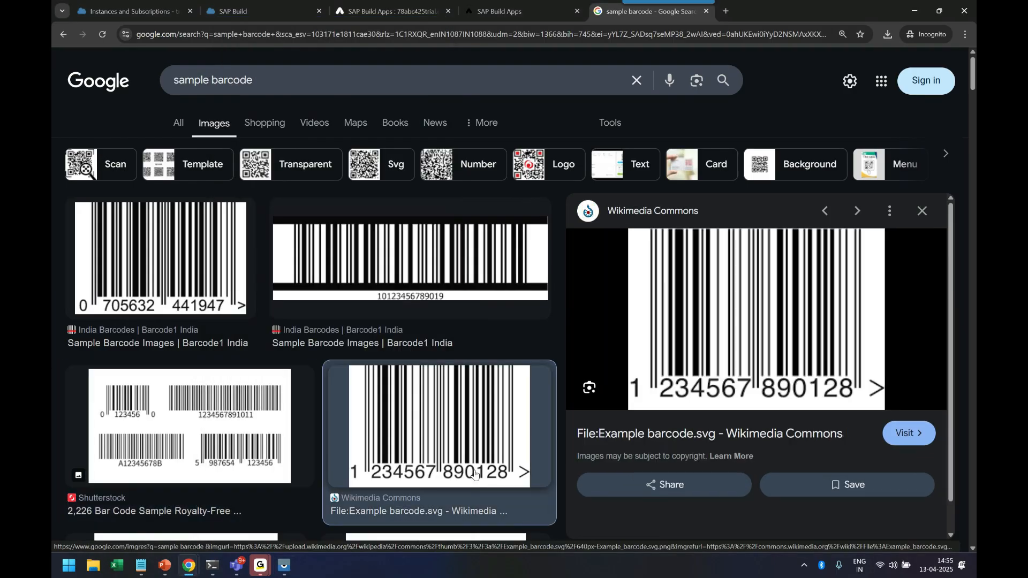
pyautogui.scroll(-3)
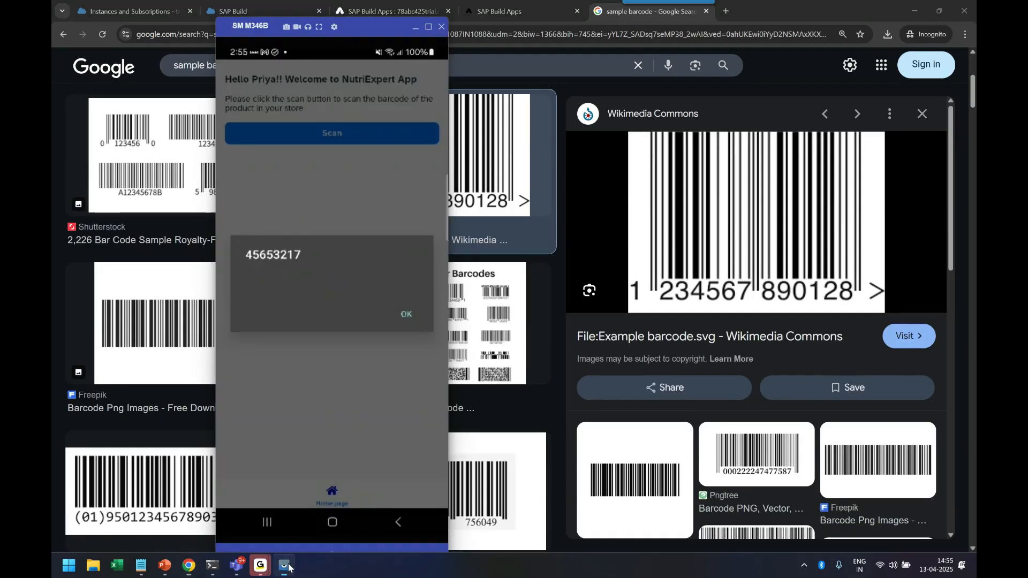
pyautogui.click(405, 314)
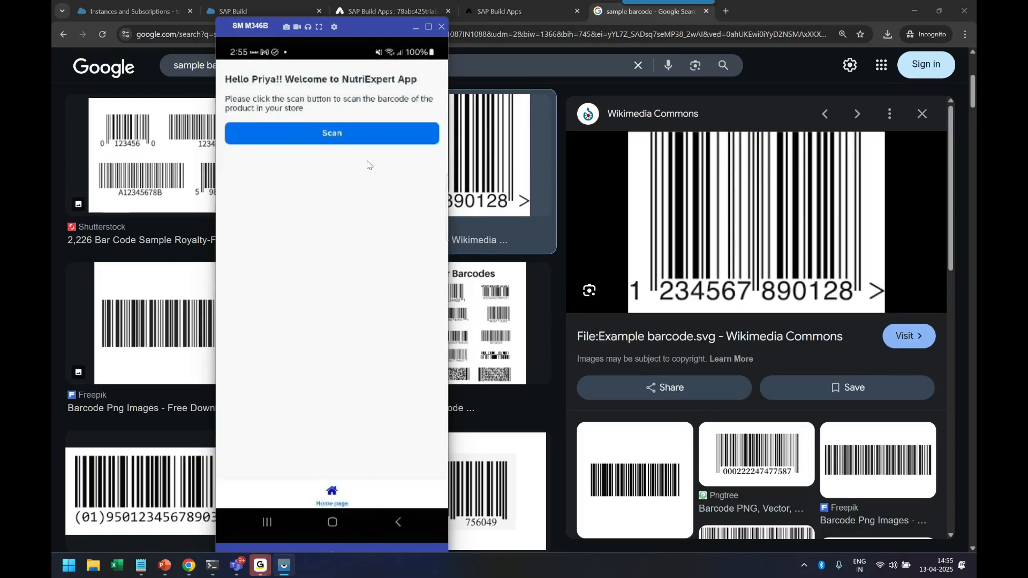
pyautogui.click(331, 133)
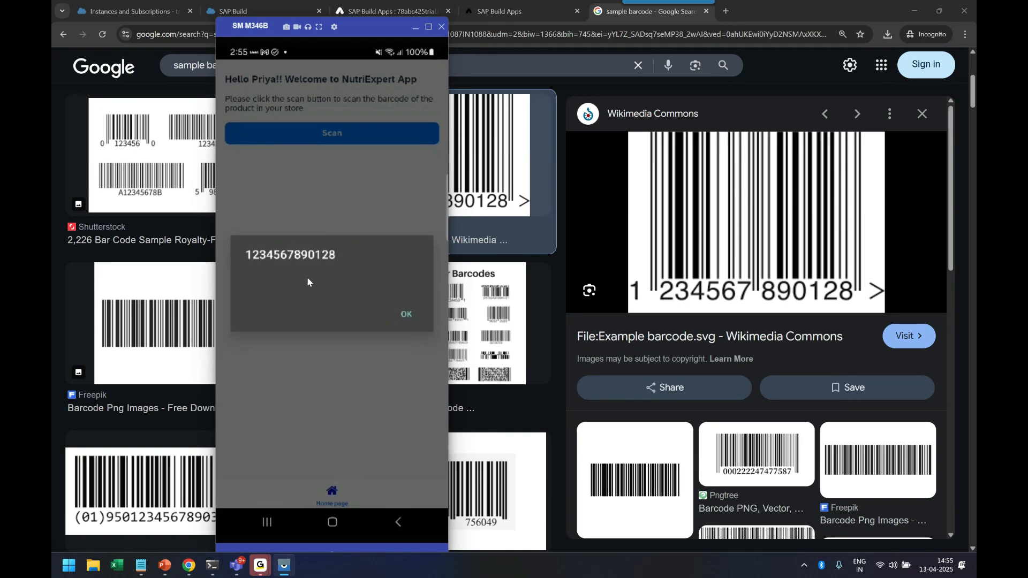
pyautogui.moveTo(329, 322)
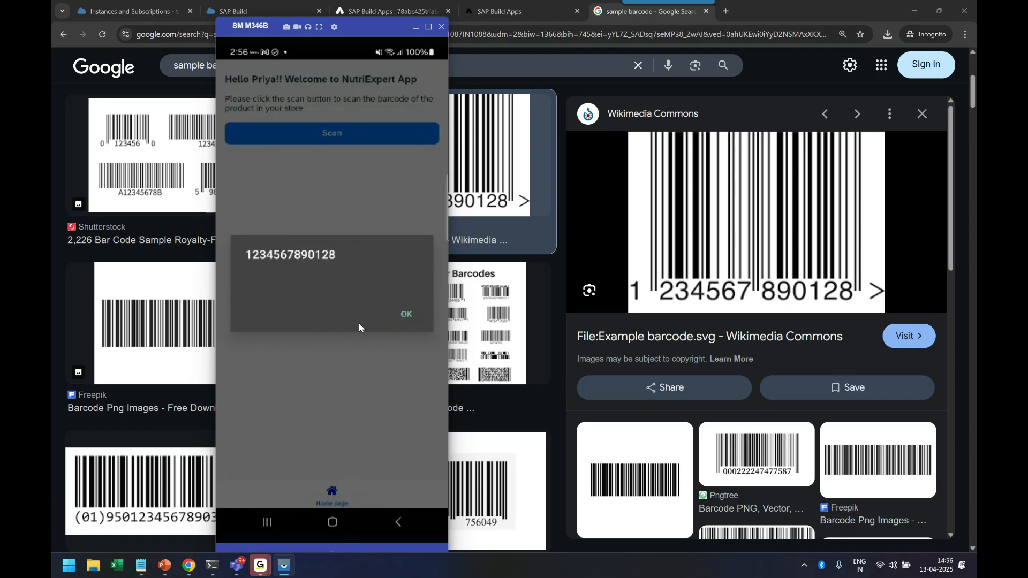
pyautogui.moveTo(386, 329)
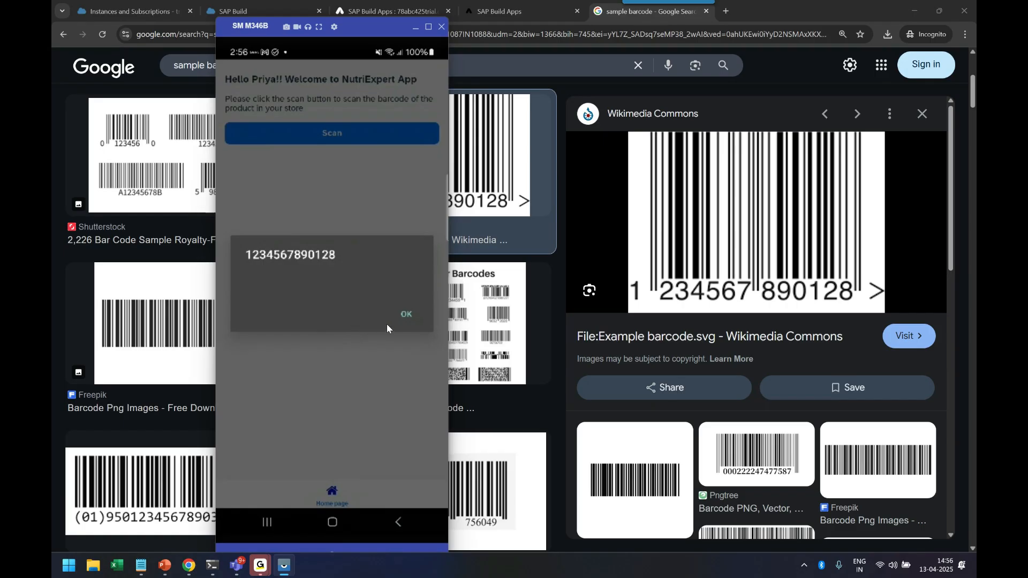
pyautogui.moveTo(390, 321)
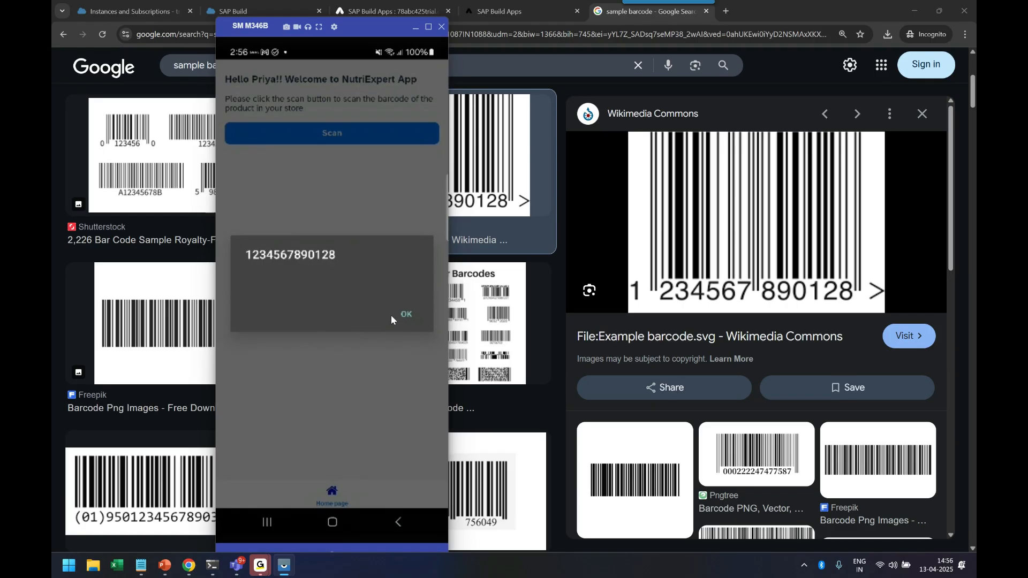
pyautogui.click(405, 314)
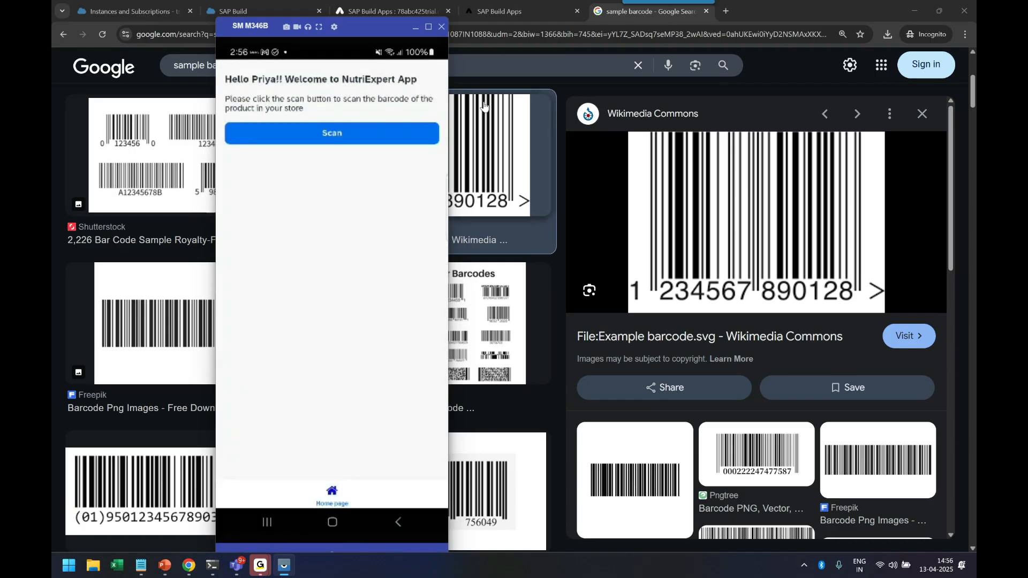